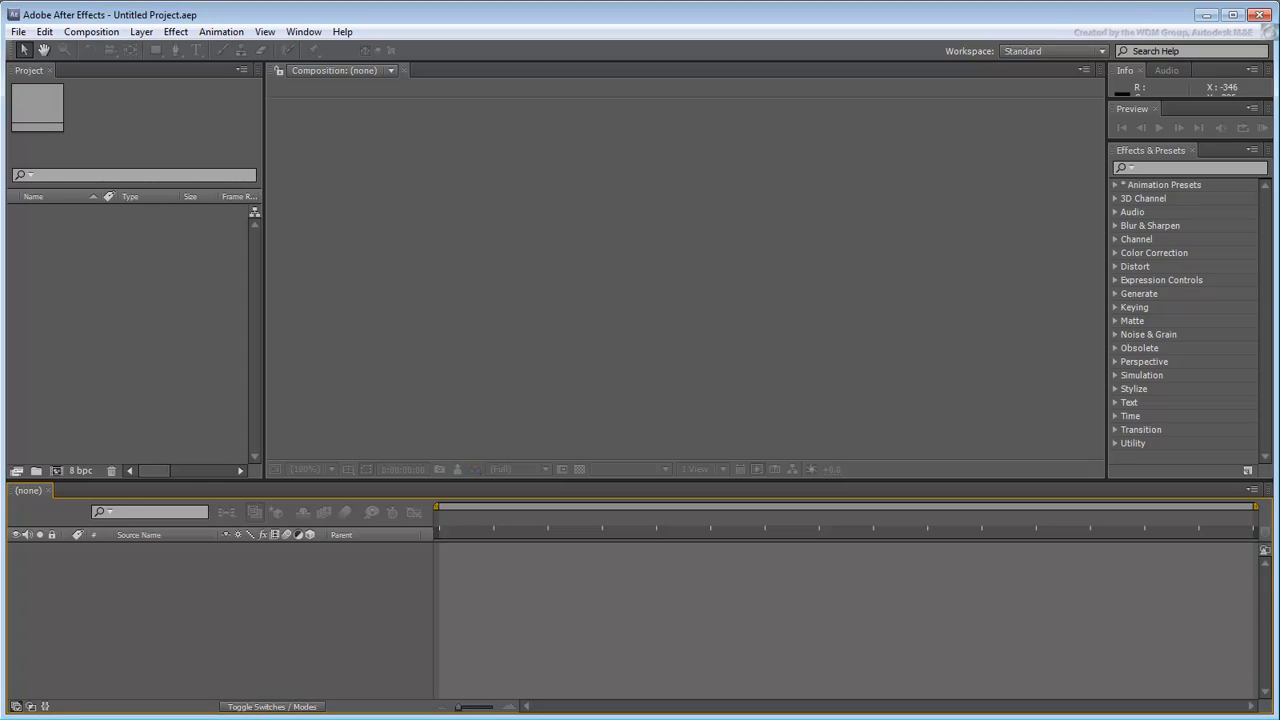
mouse_move(409, 681)
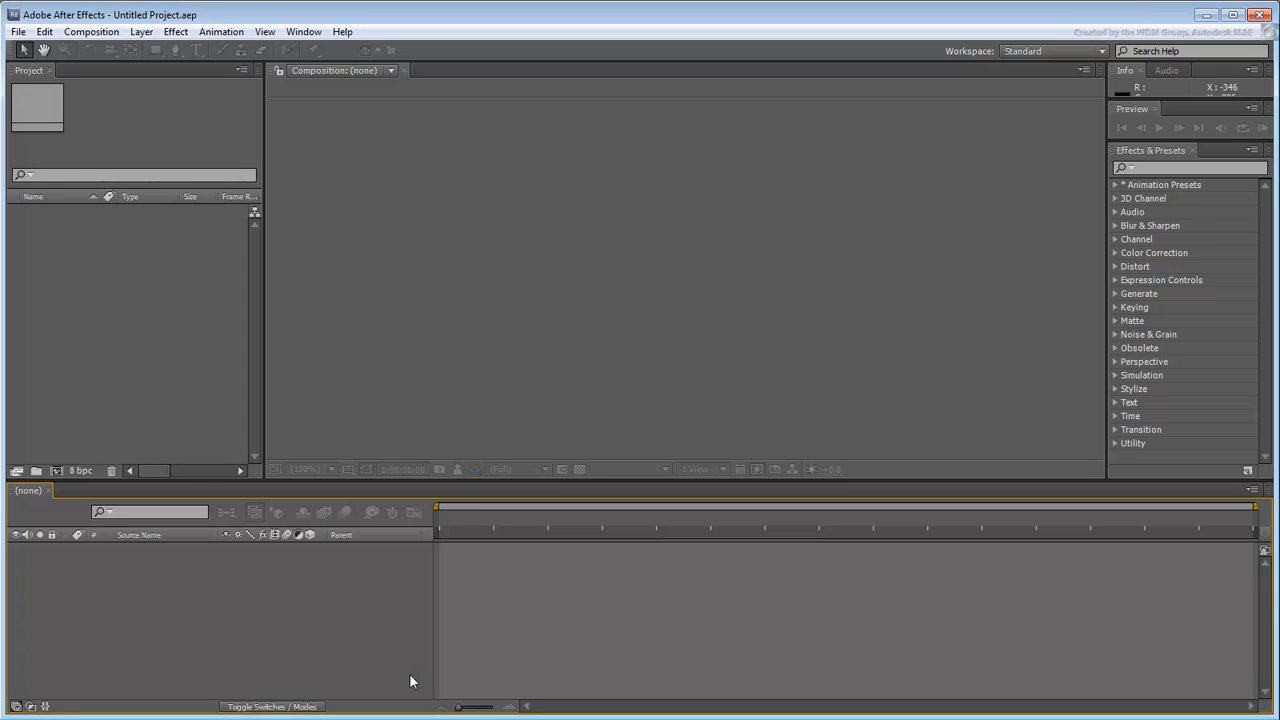
Step: Import propeller.png and build a 'propeller' composition with it as the only layer
left_click(17, 31)
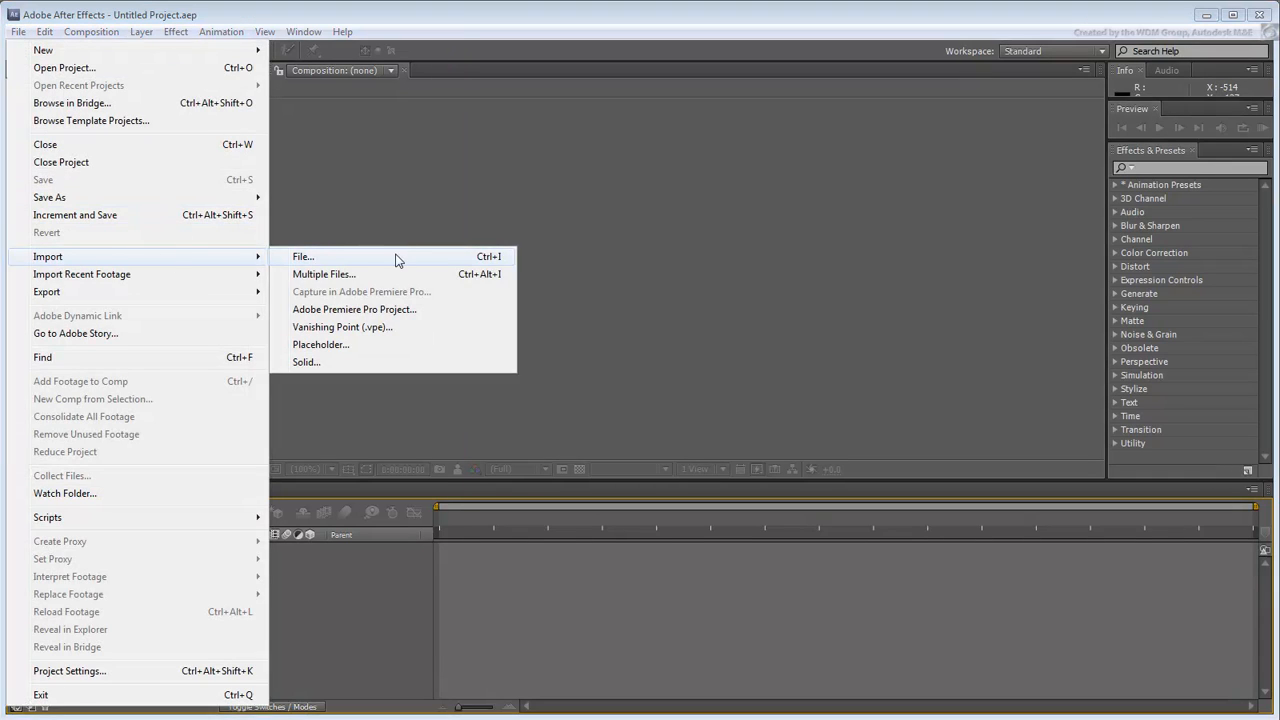
left_click(303, 256)
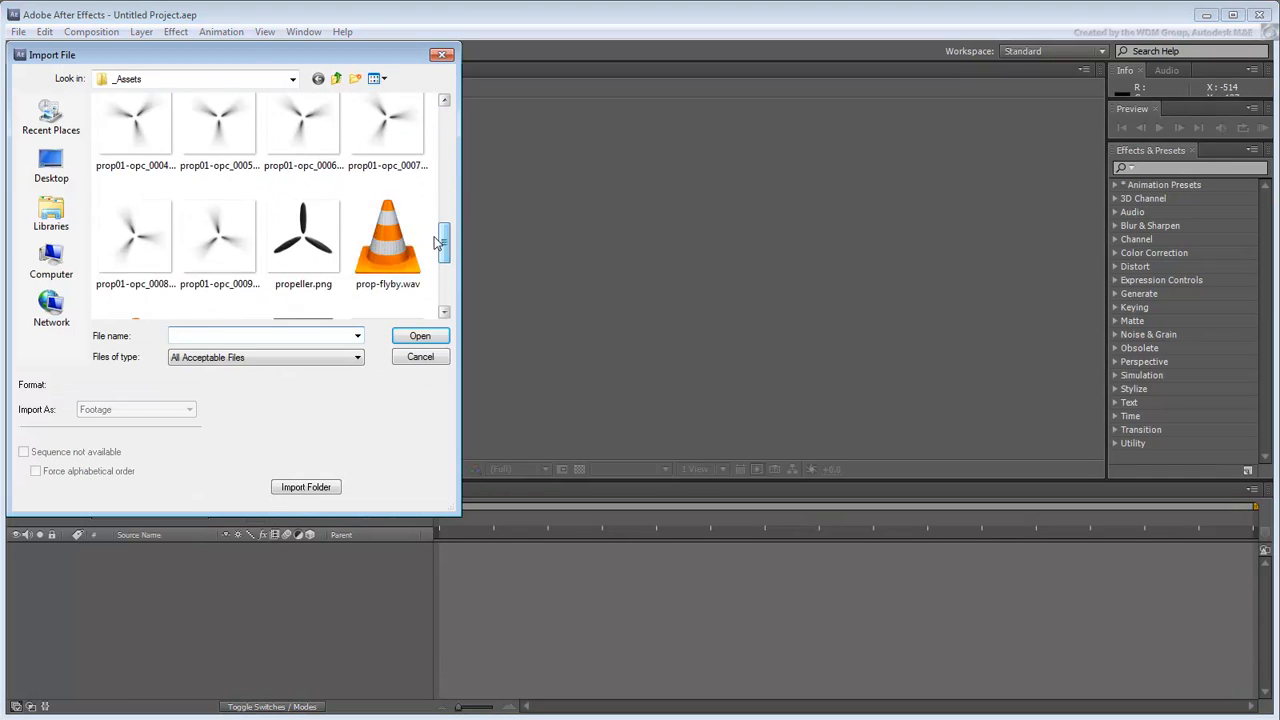
left_click(420, 335)
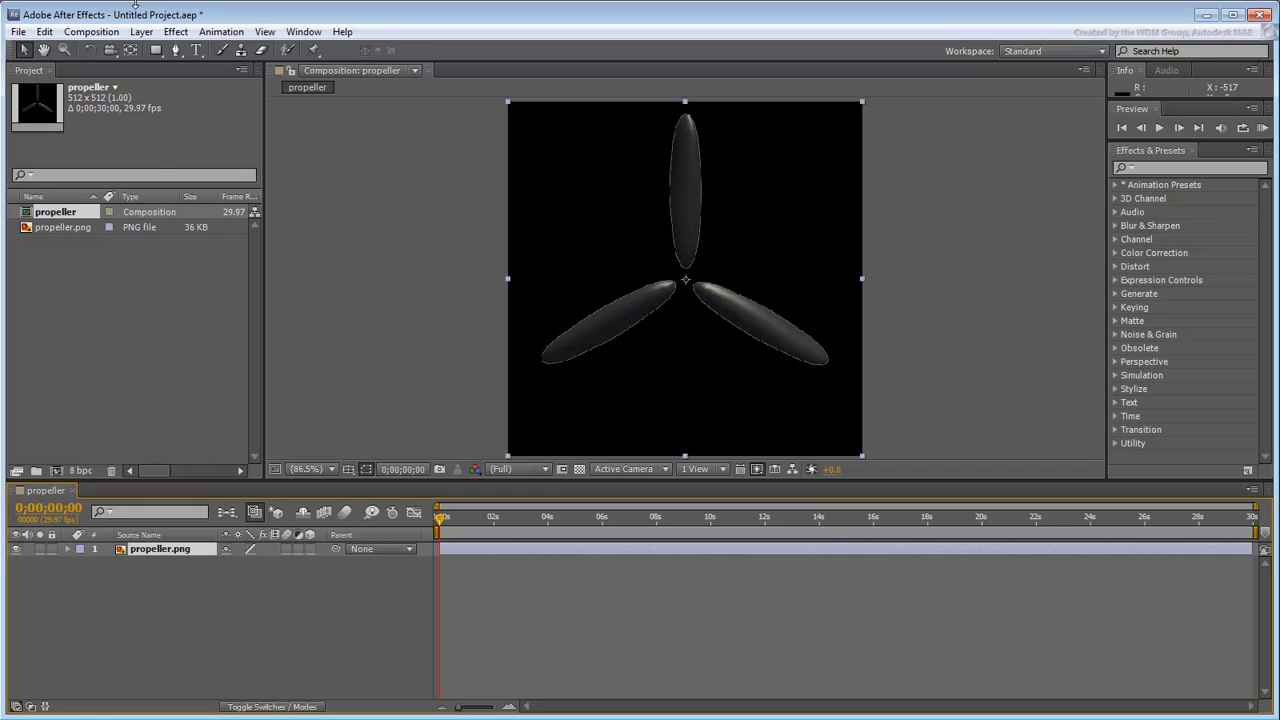
Step: Set the propeller composition duration to 0;00;02;00 with a white background color
left_click(91, 31)
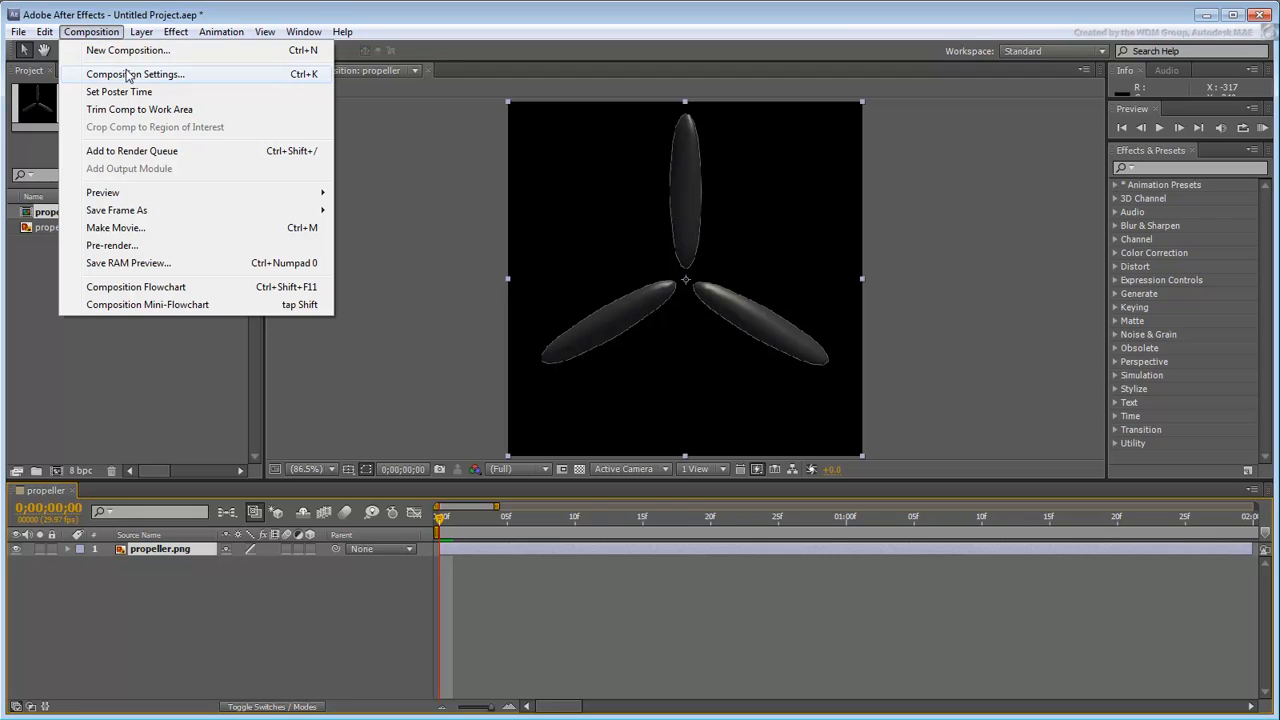
left_click(135, 74)
type("0;00;02;00")
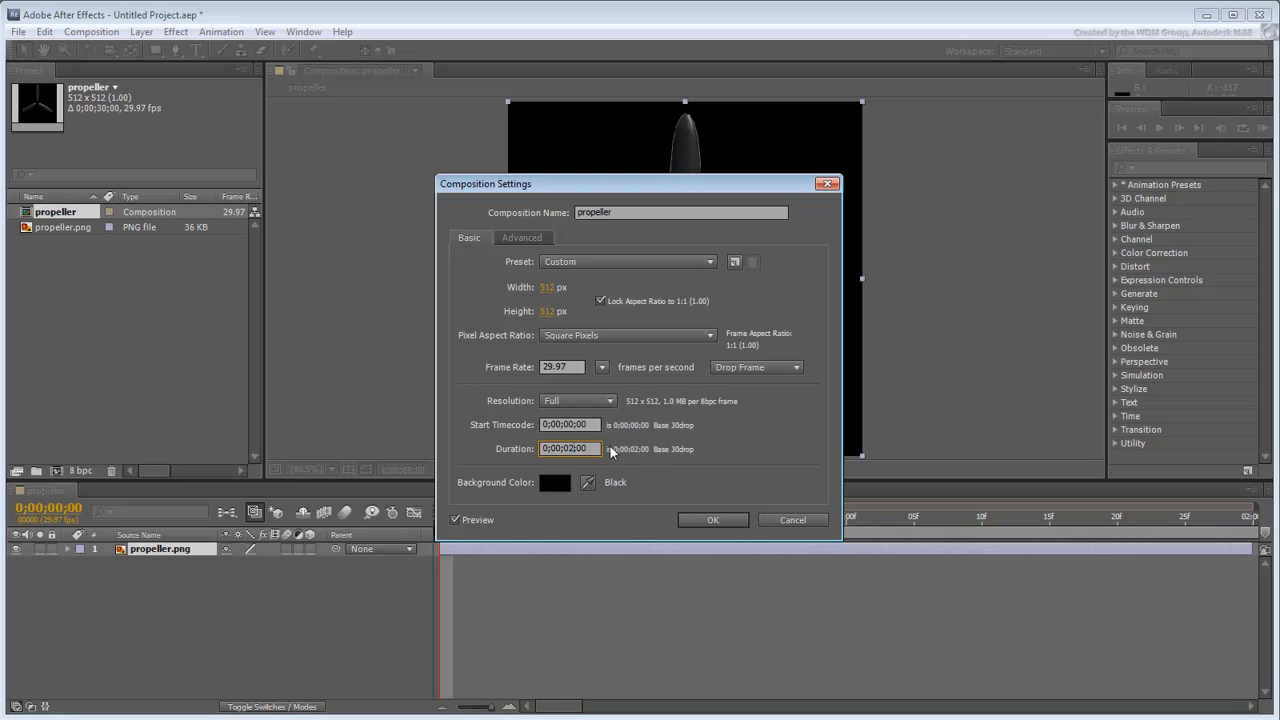
left_click(555, 482)
type("FFFFFF")
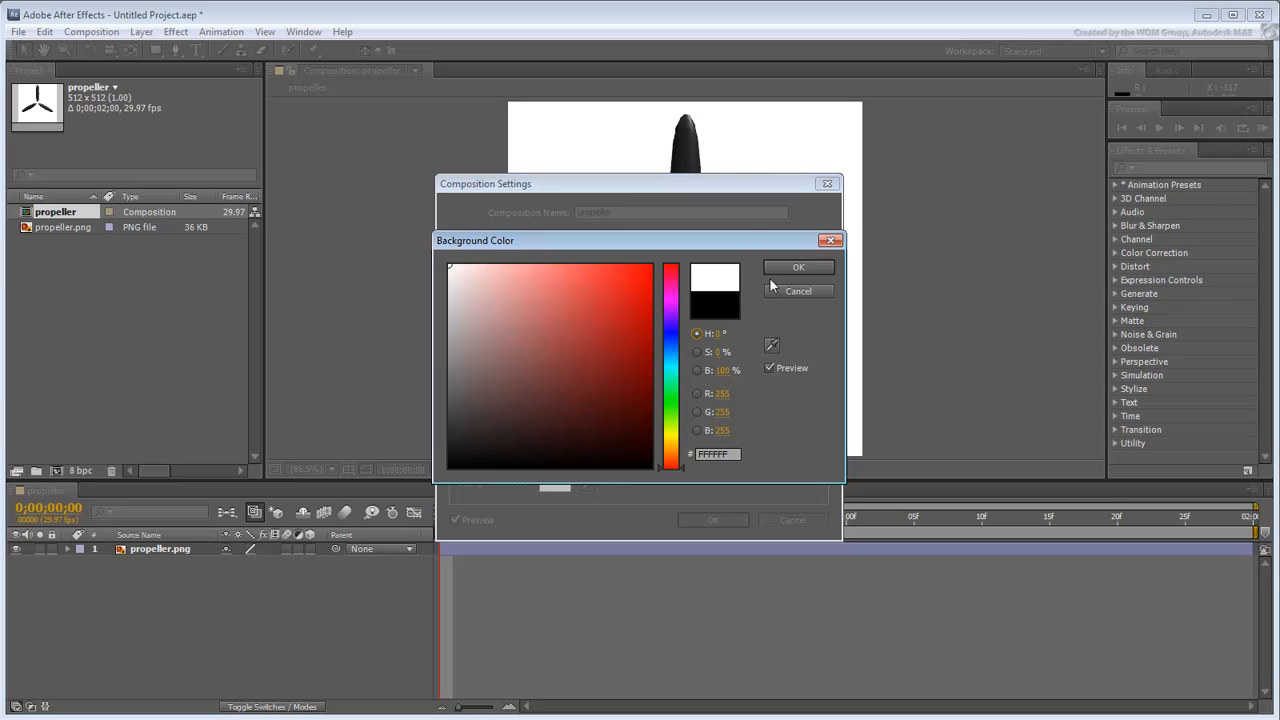
left_click(798, 267)
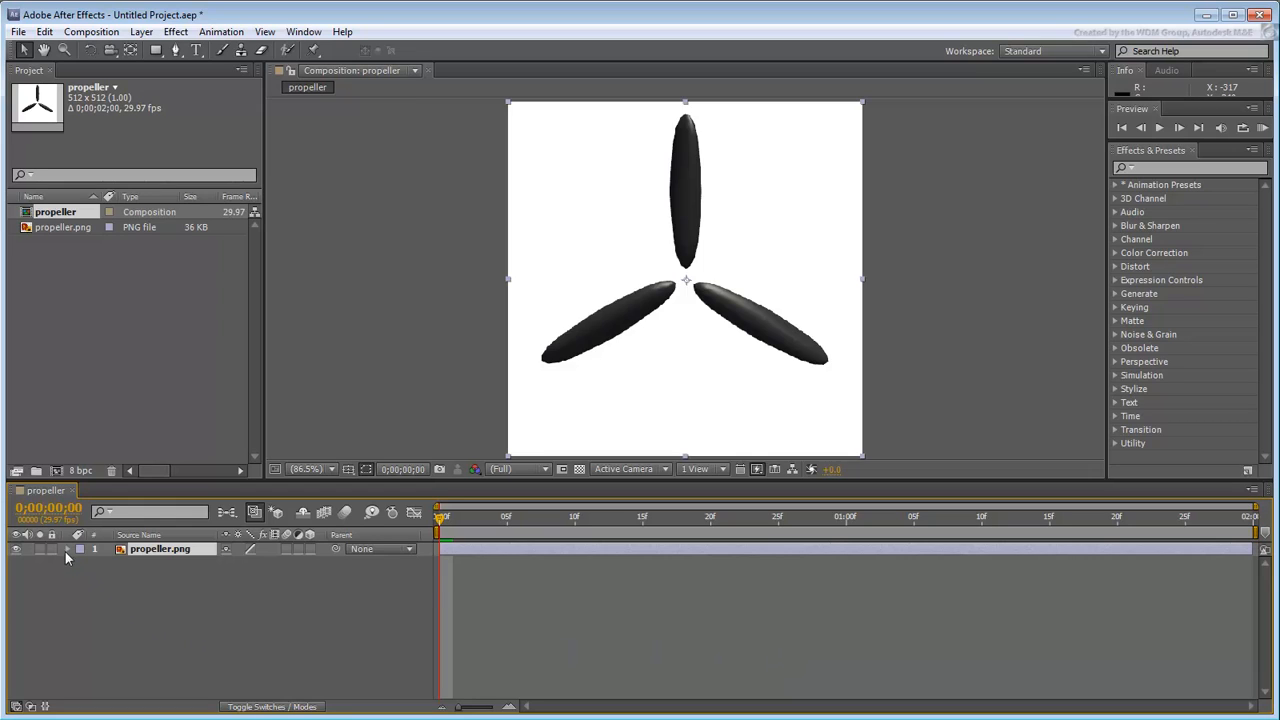
Step: Keyframe the propeller layer's Rotation at the first frame and the last frame
left_click(68, 549)
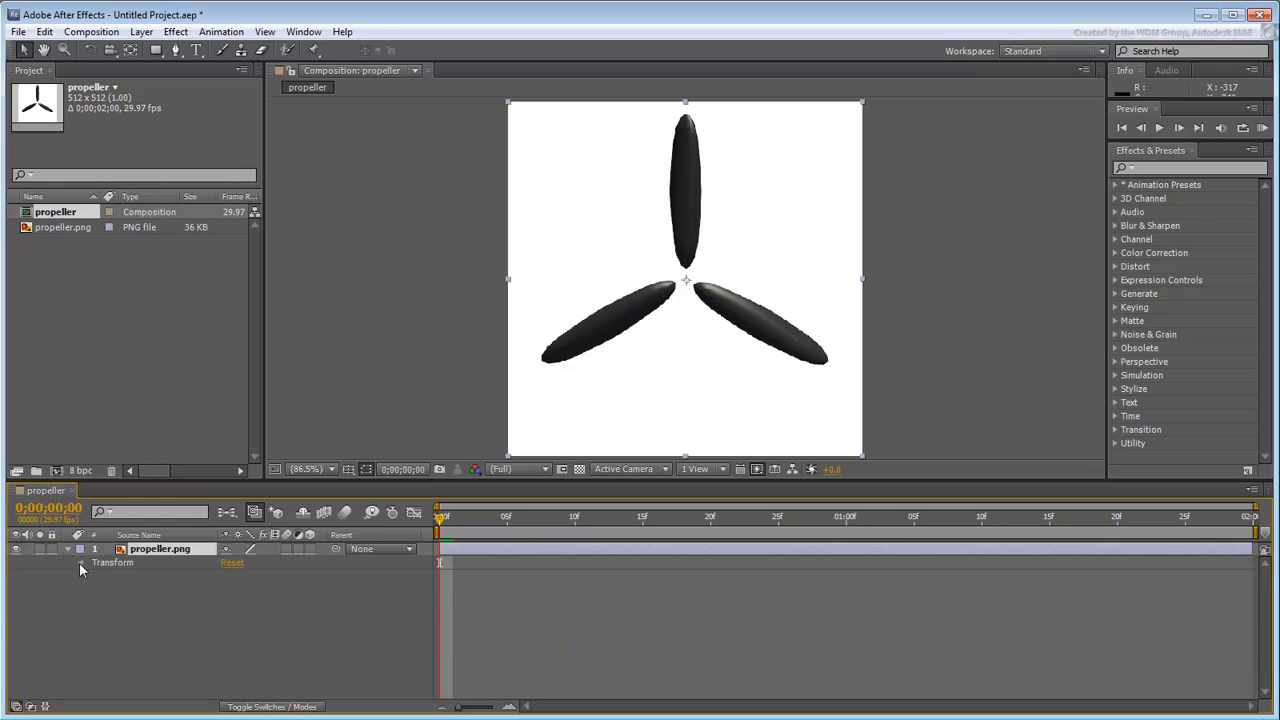
left_click(82, 562)
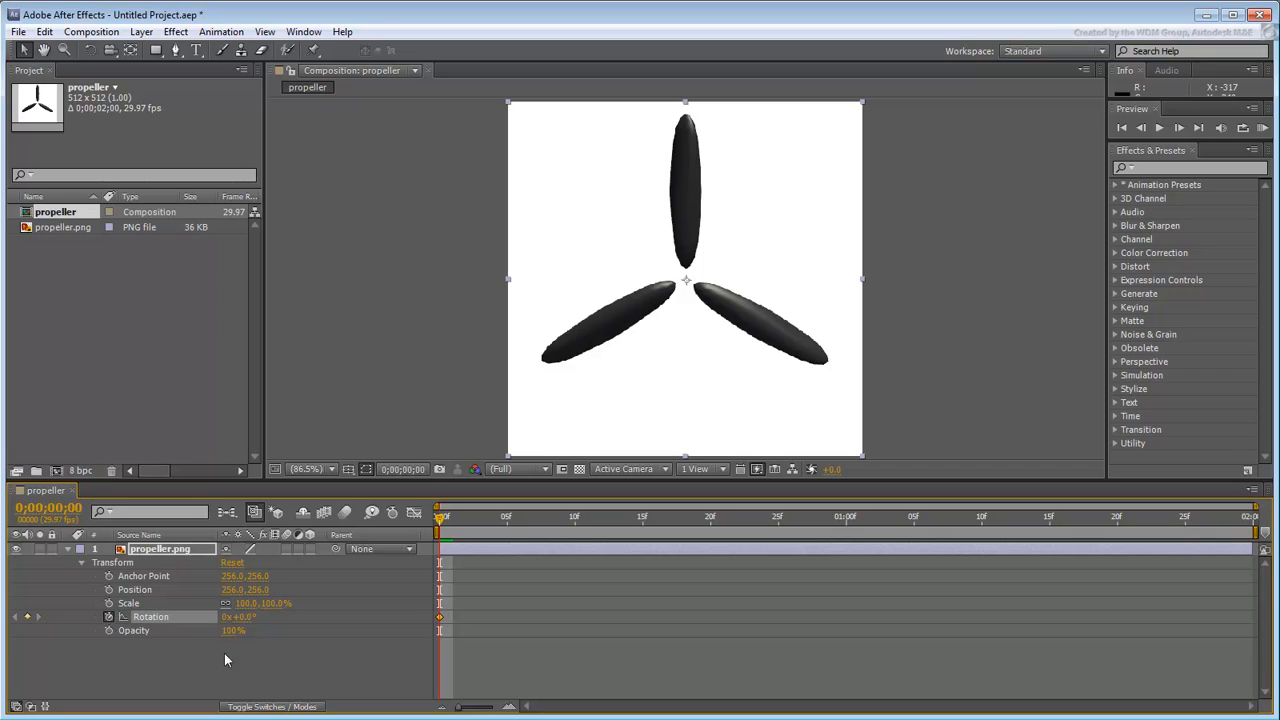
mouse_move(405, 640)
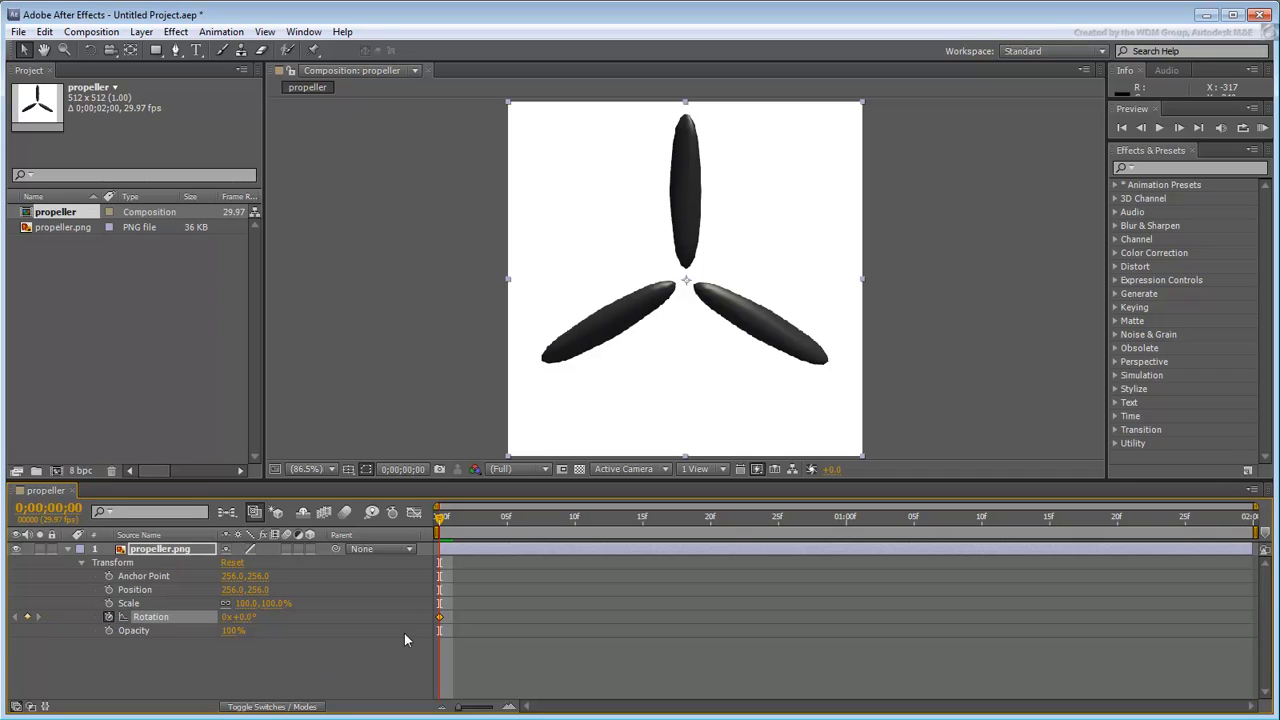
left_click(900, 517)
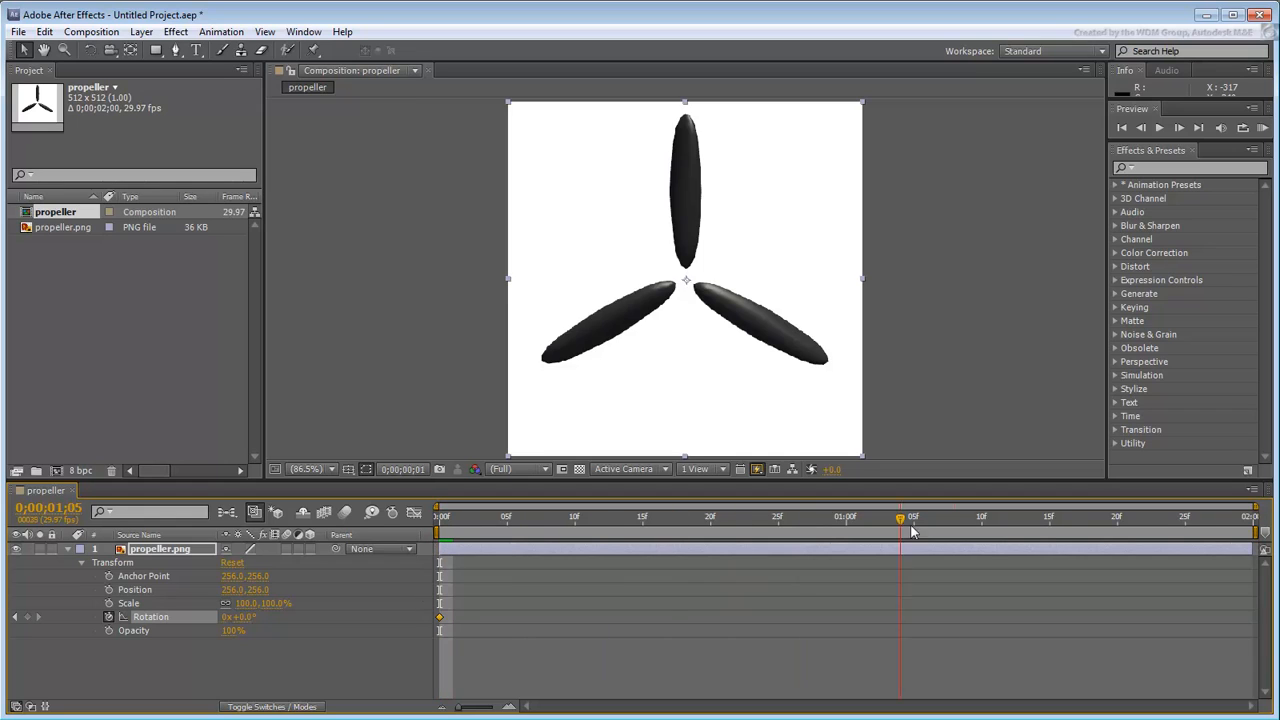
left_click_drag(900, 517, 1240, 517)
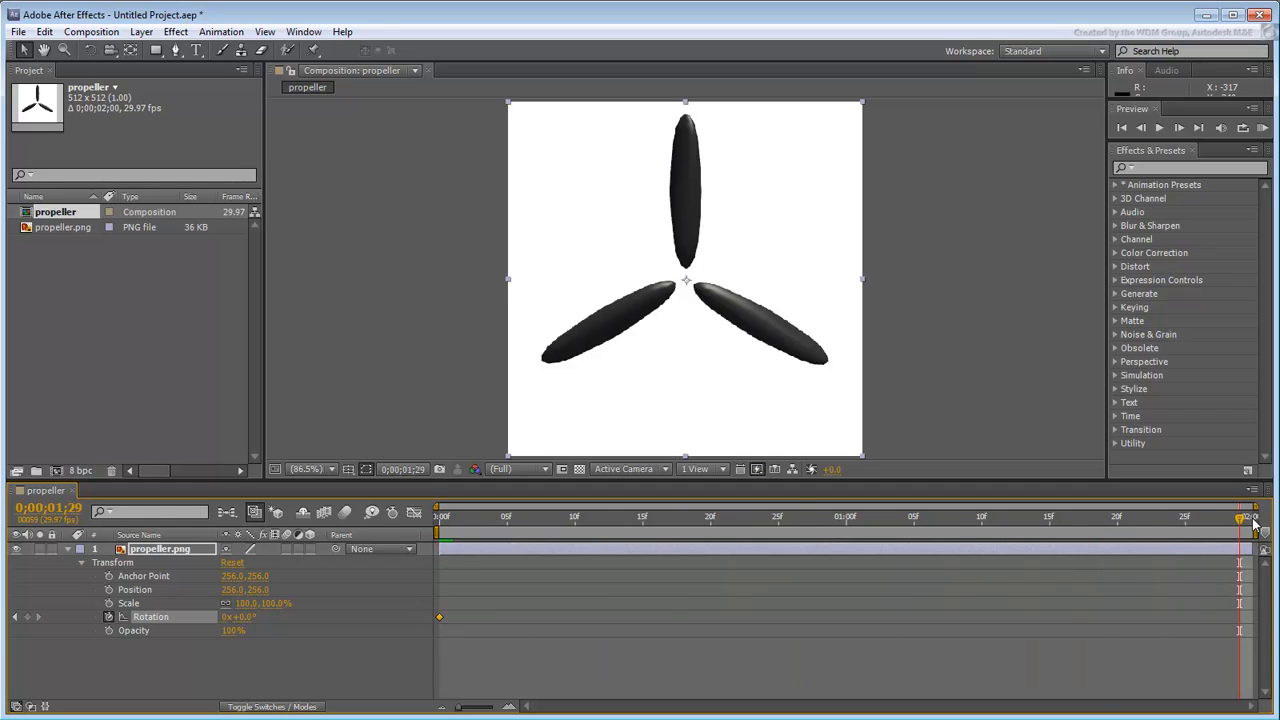
double_click(237, 616)
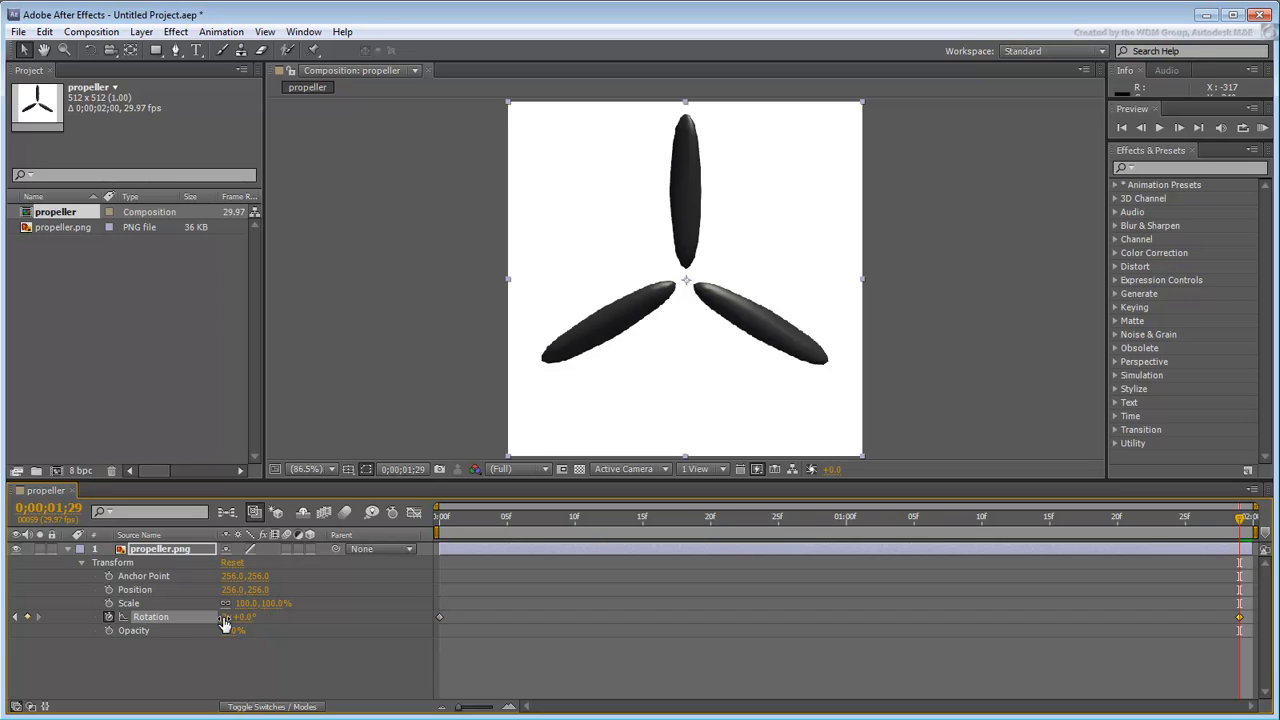
key("space")
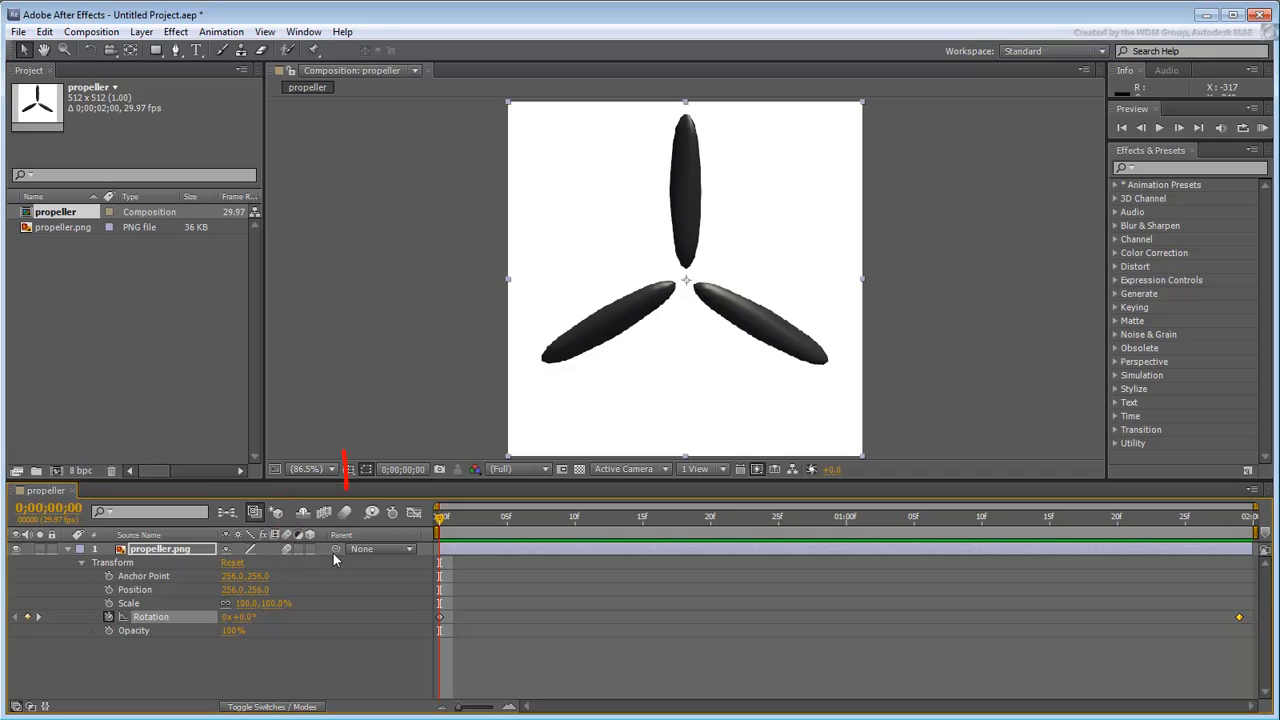
mouse_move(345, 512)
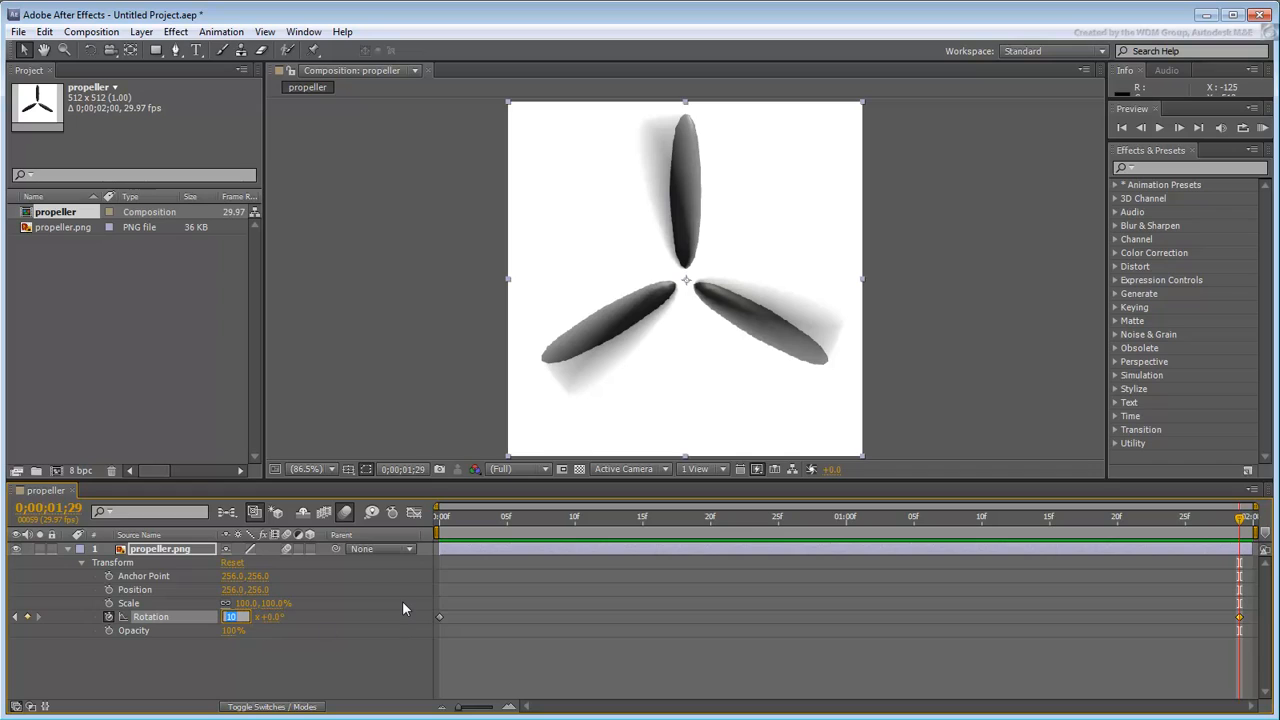
Step: Set the end-frame Rotation to 21 full turns with motion blur enabled
type("21")
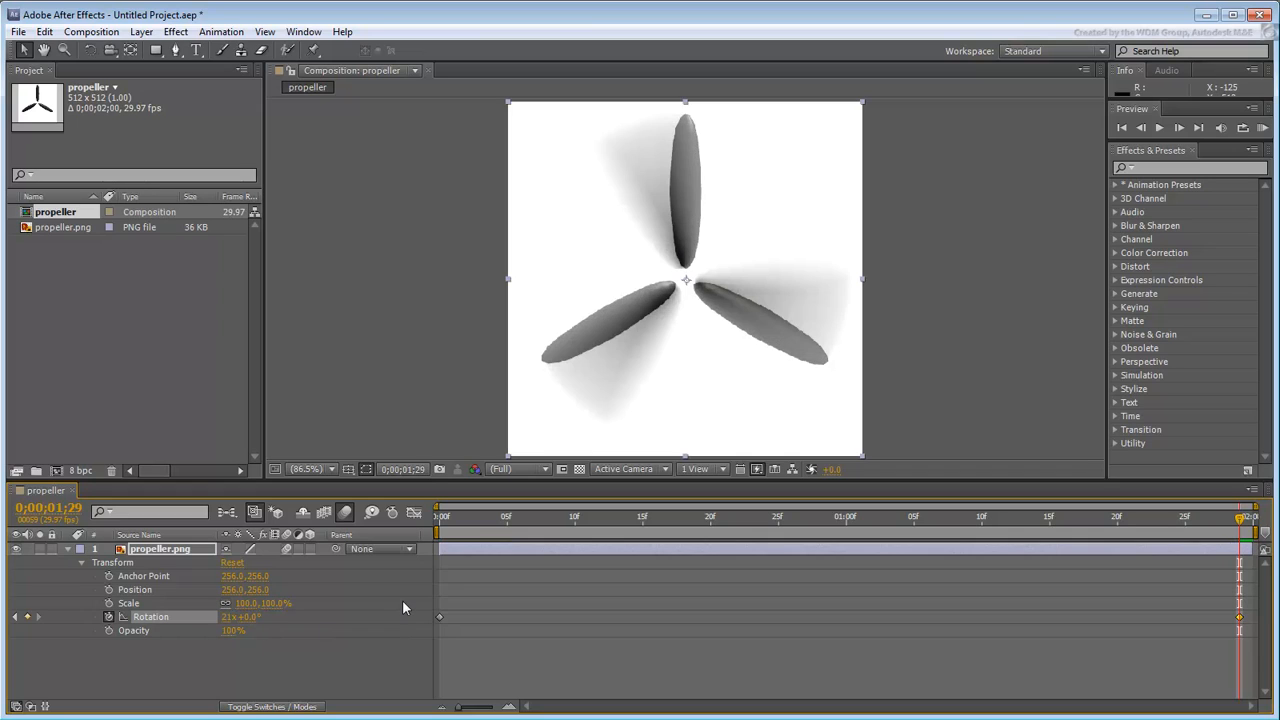
mouse_move(880, 343)
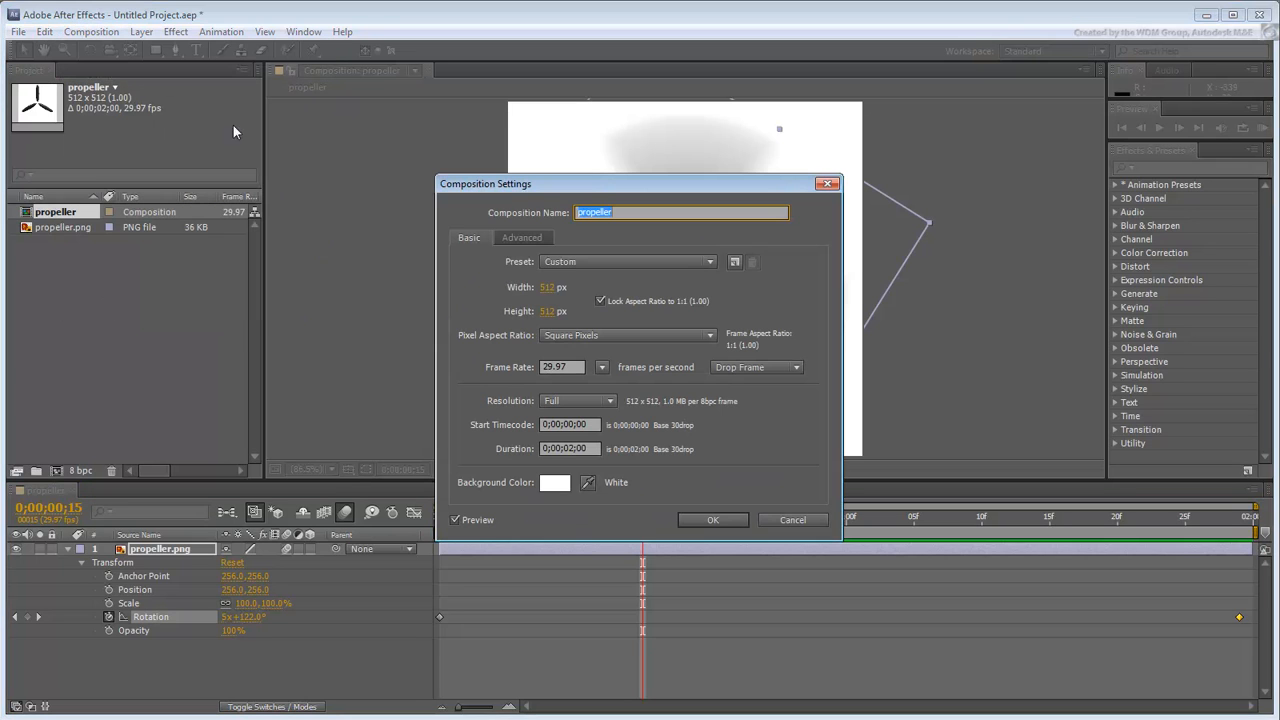
Step: Reopen Composition Settings and enter -60 for the motion blur Shutter Phase
left_click(521, 237)
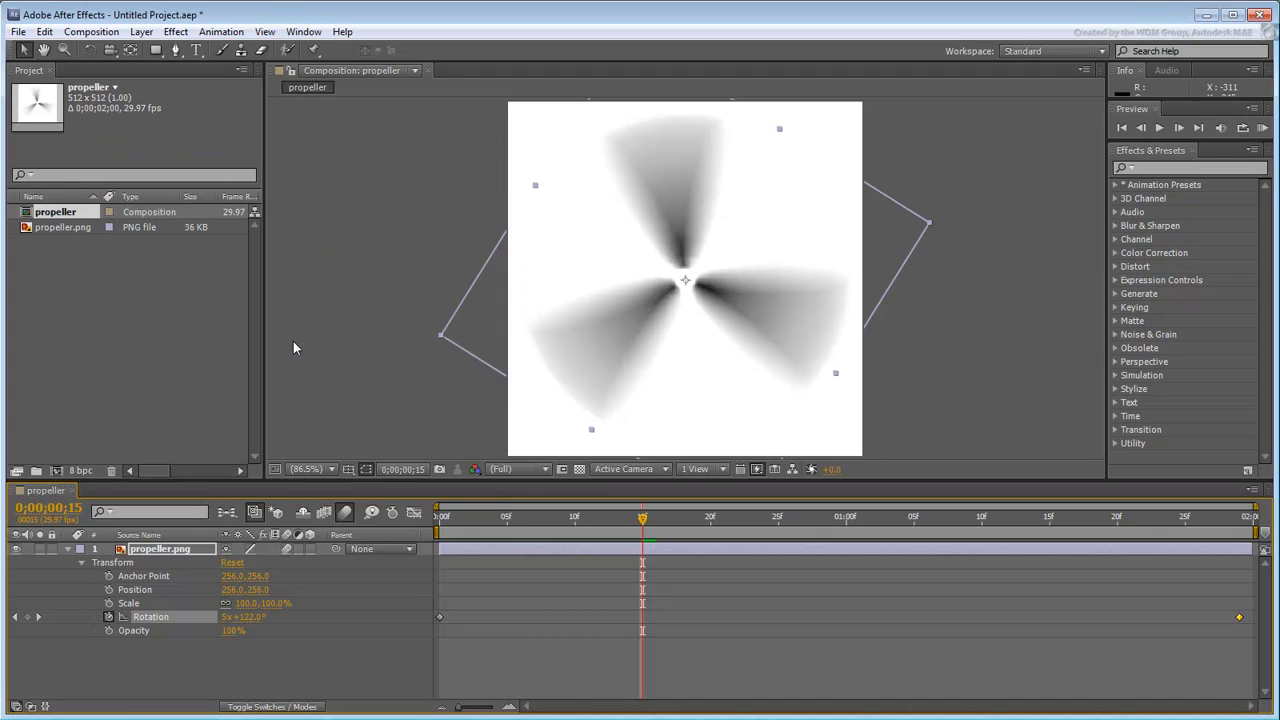
left_click(91, 31)
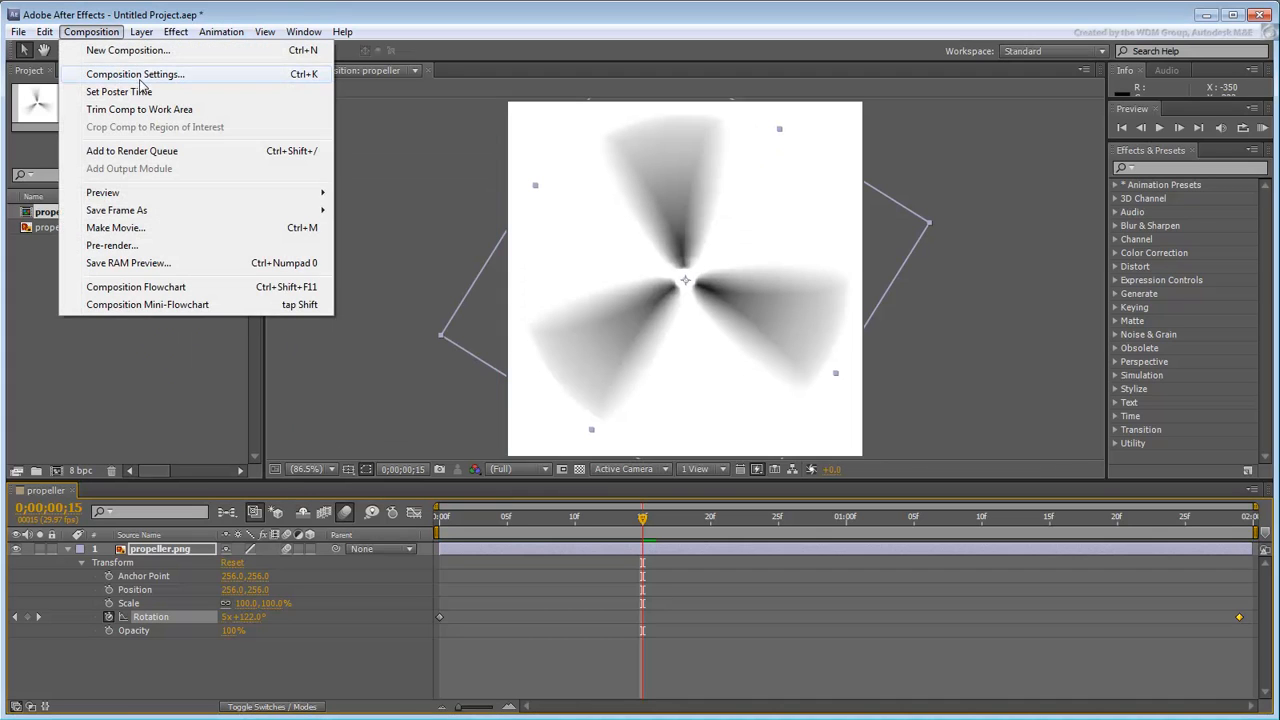
left_click(135, 74)
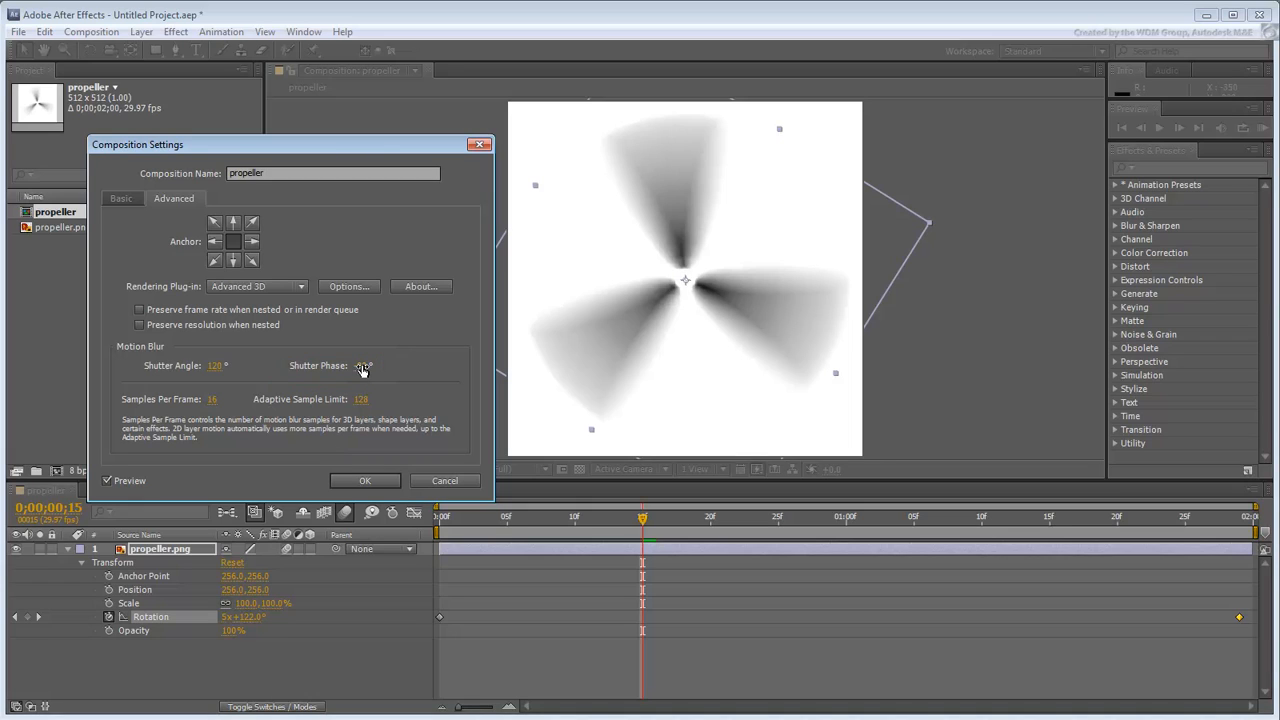
left_click(370, 365)
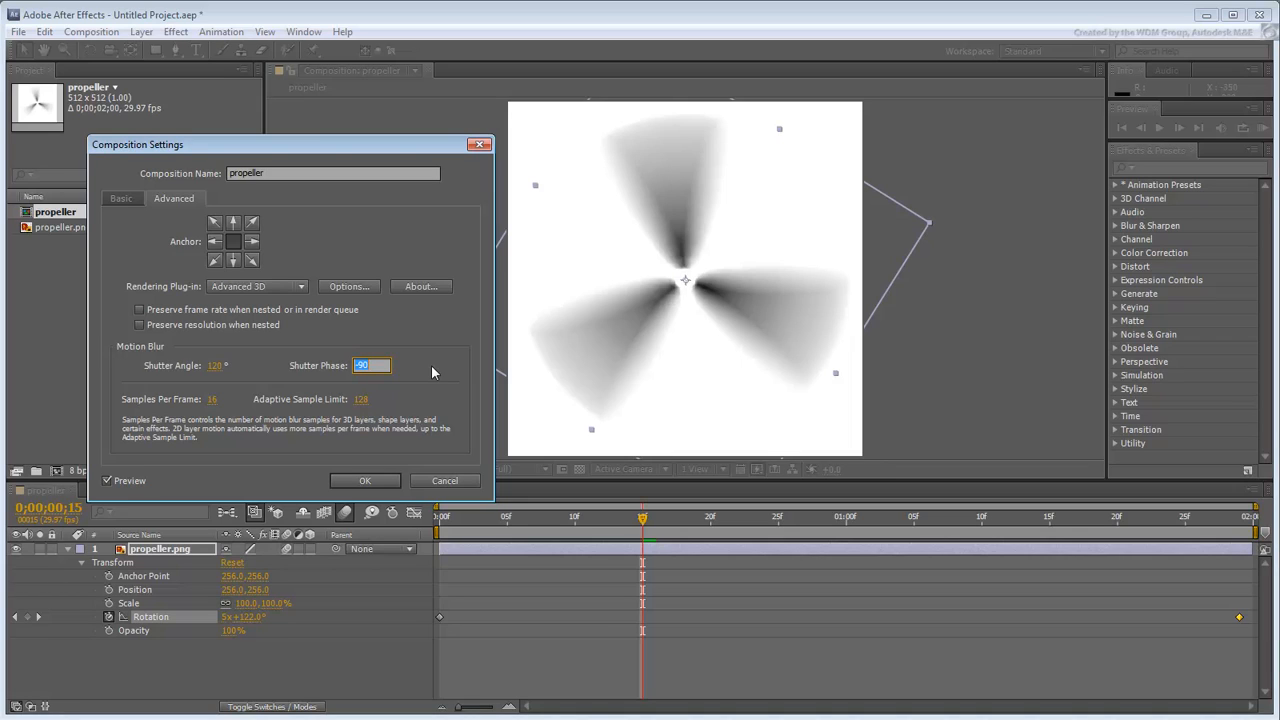
type("-60")
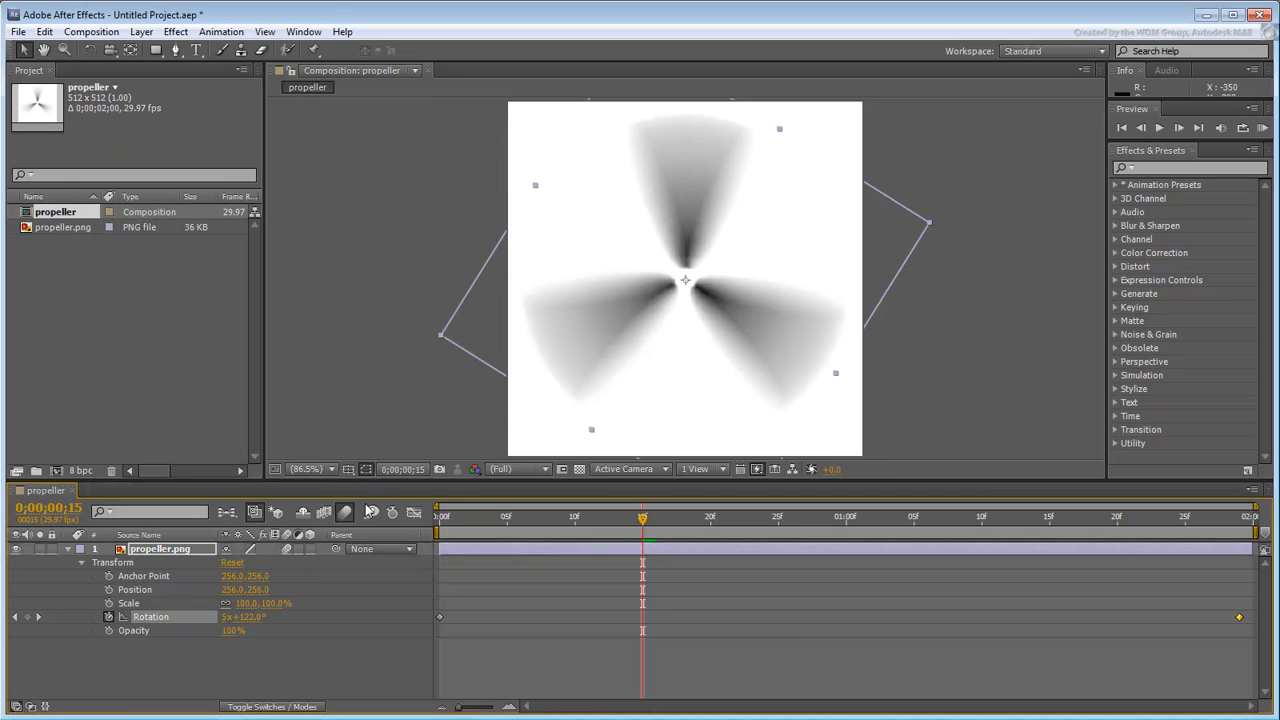
mouse_move(645, 525)
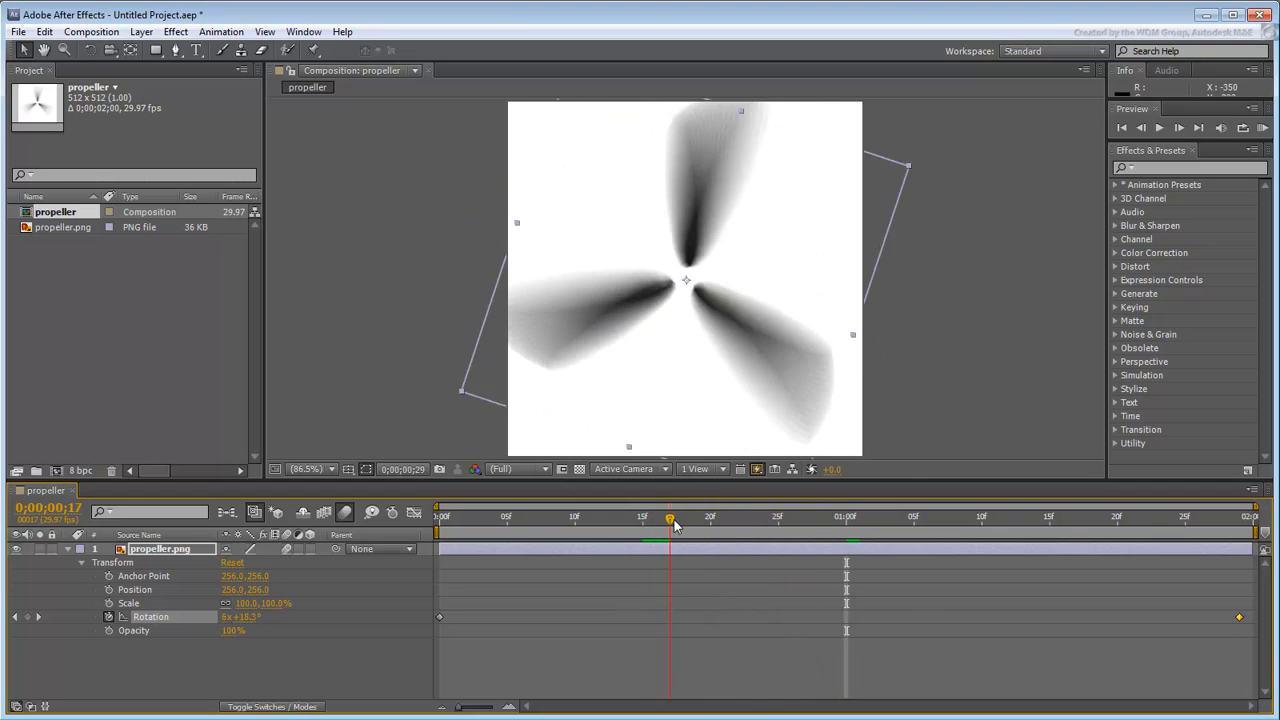
Step: Move the time indicator partway through the spin to mark a short work area
left_click(845, 516)
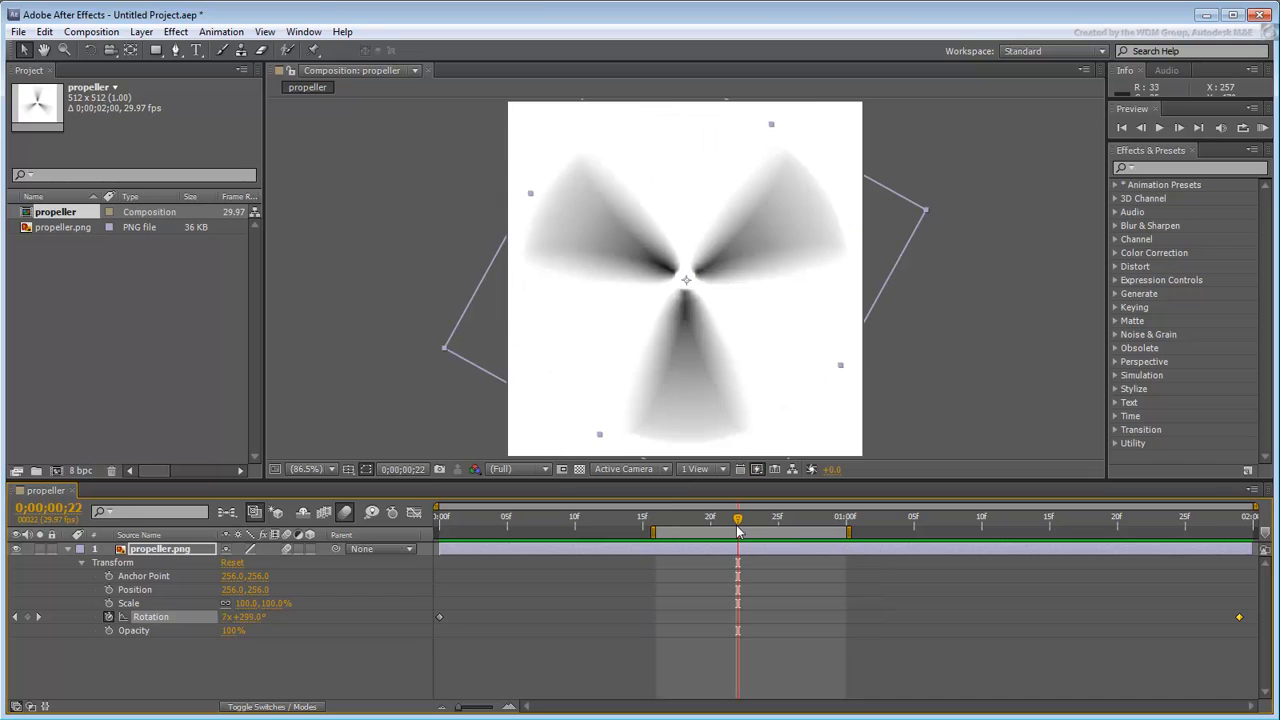
left_click(91, 31)
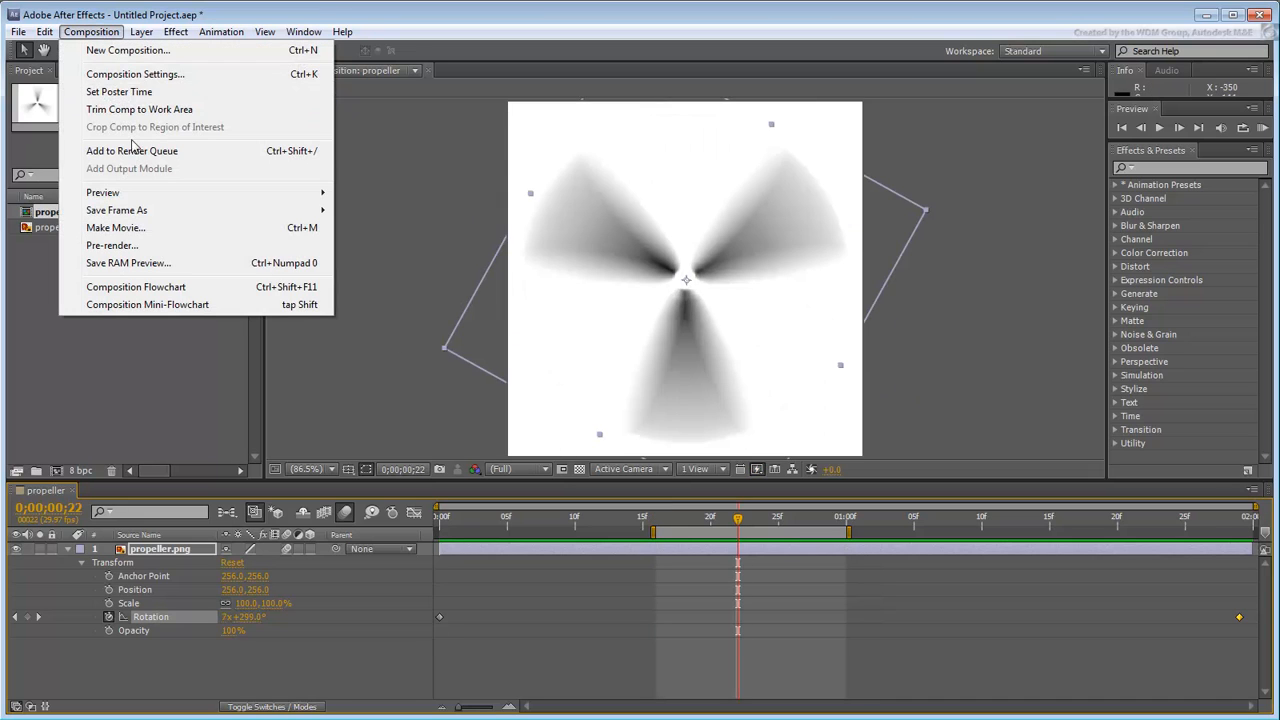
Step: Add the propeller composition to the Render Queue with Time Span set to Work Area Only
left_click(131, 150)
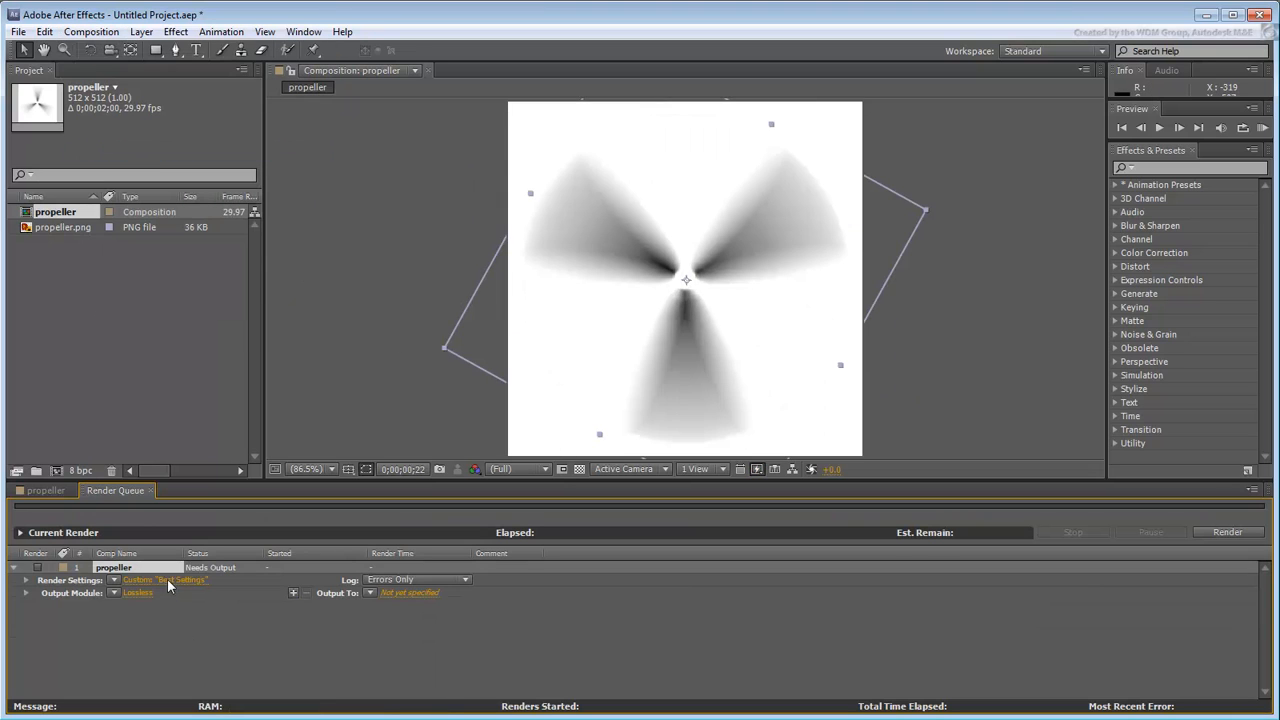
left_click(563, 444)
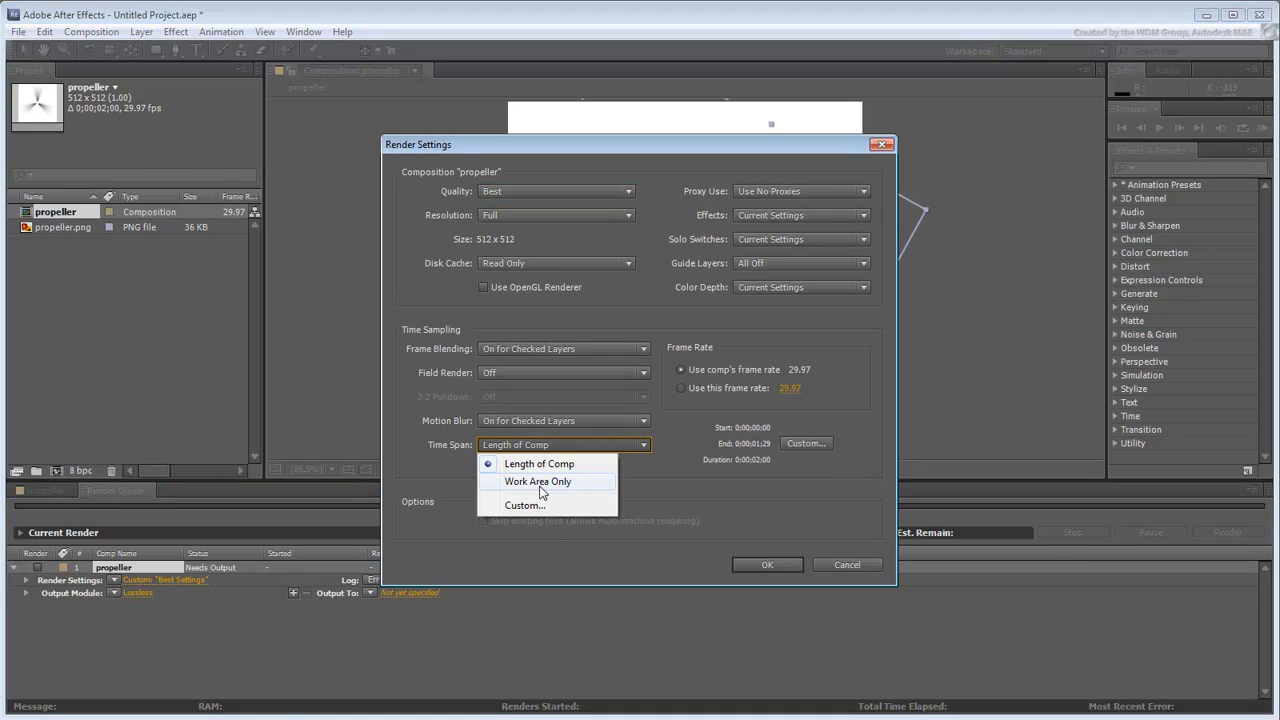
left_click(537, 481)
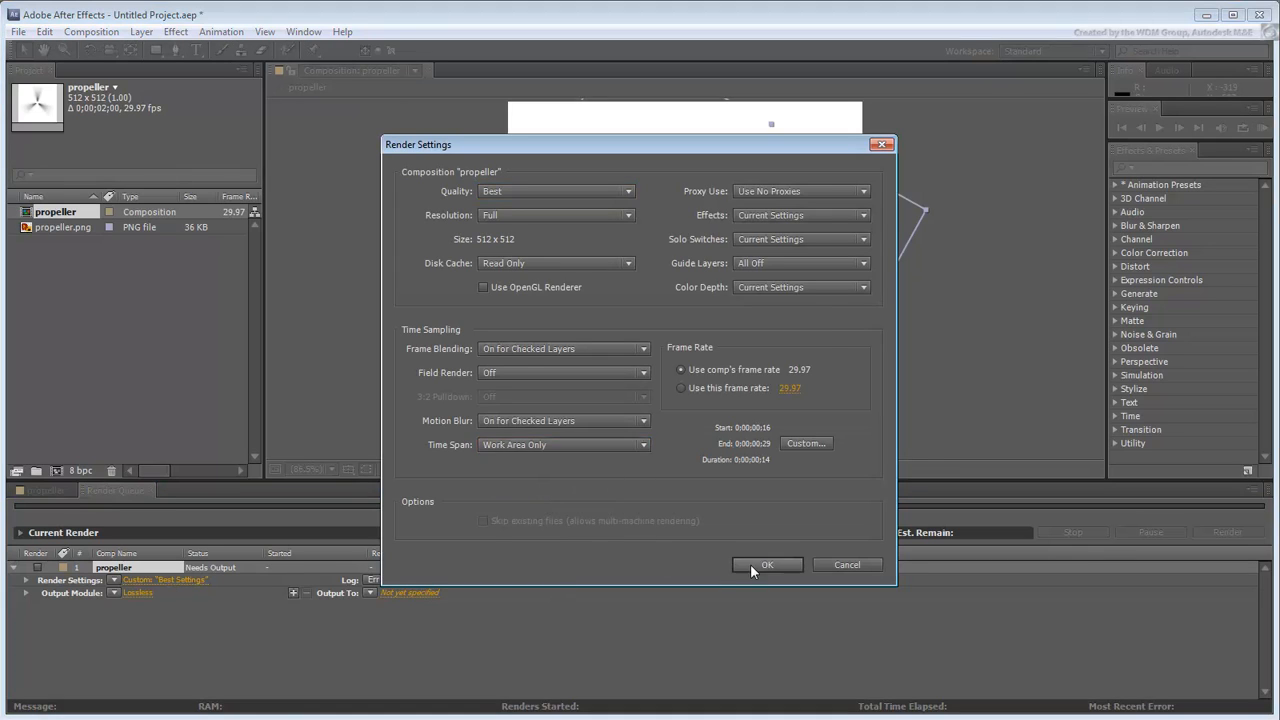
left_click(767, 564)
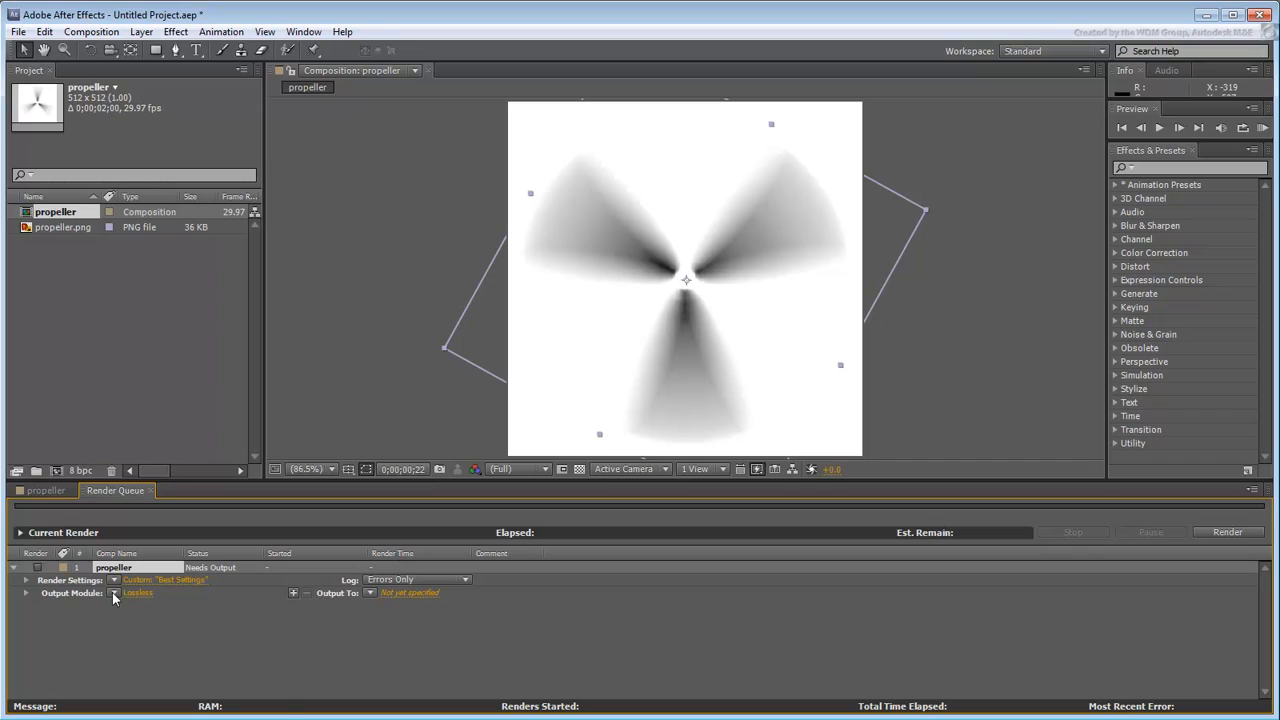
Step: Output a TIFF Sequence with Alpha into the _Assets folder and render
left_click(137, 592)
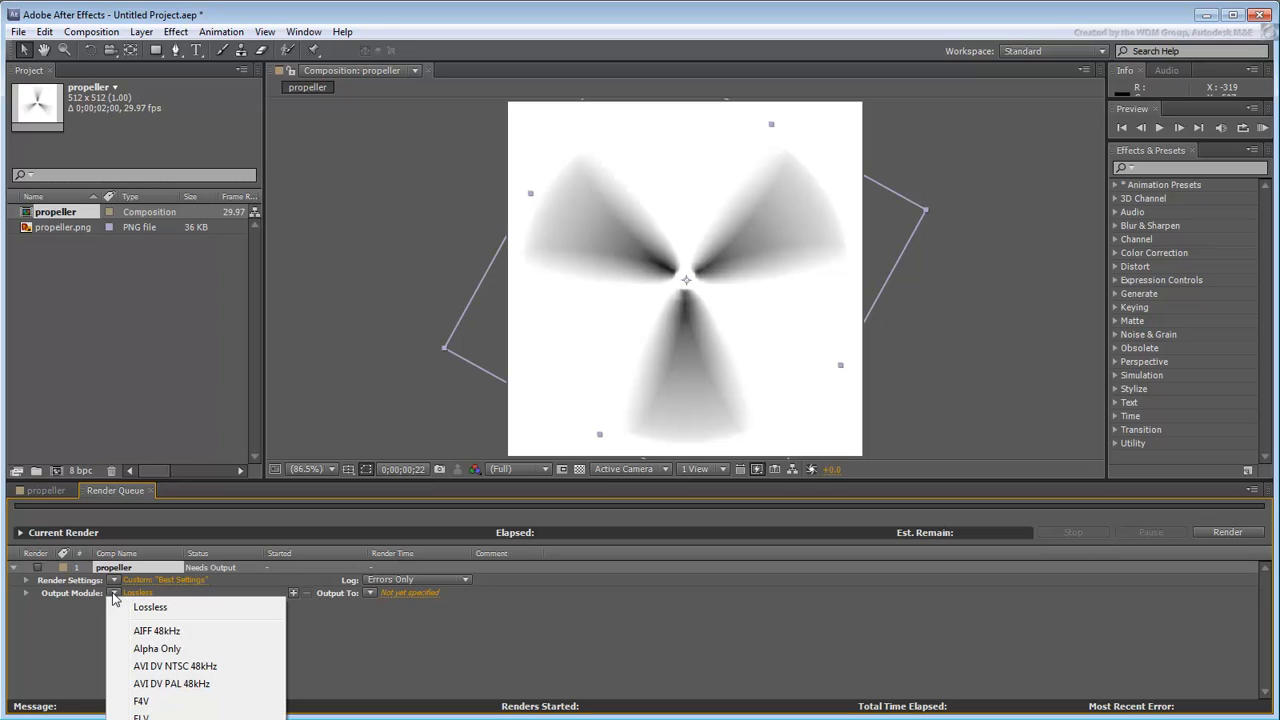
left_click(170, 592)
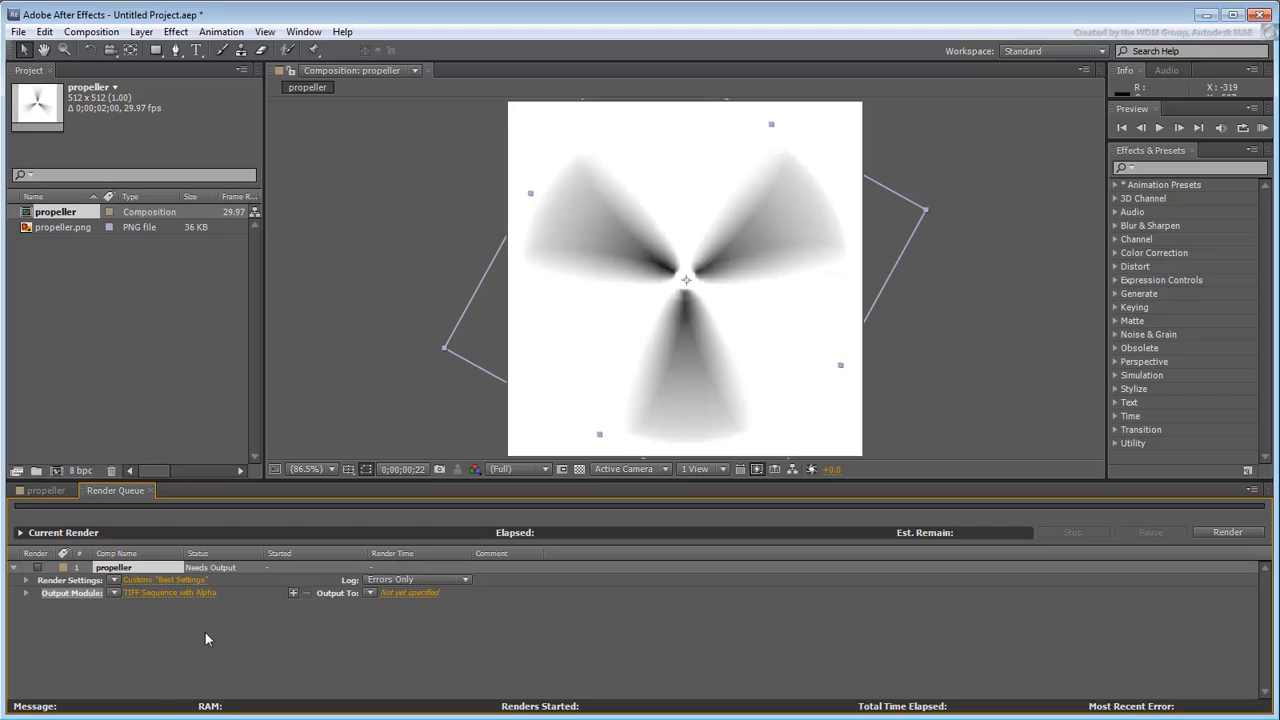
left_click(409, 592)
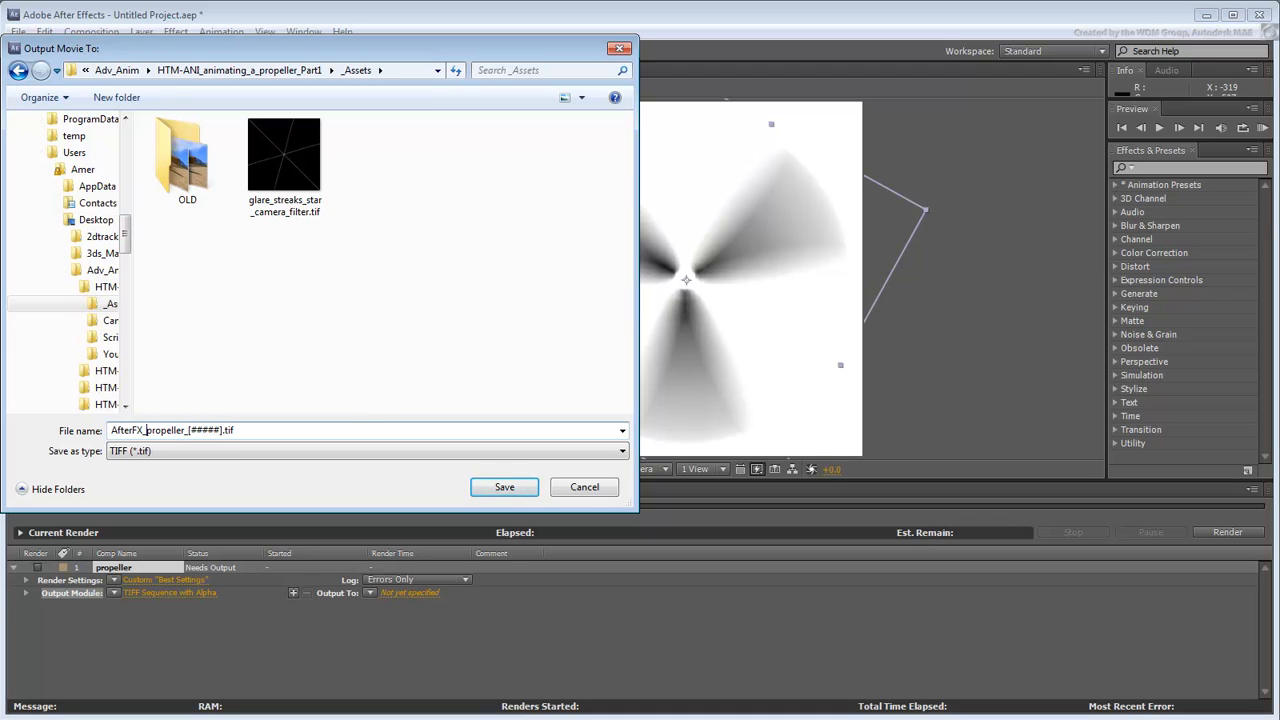
left_click(504, 487)
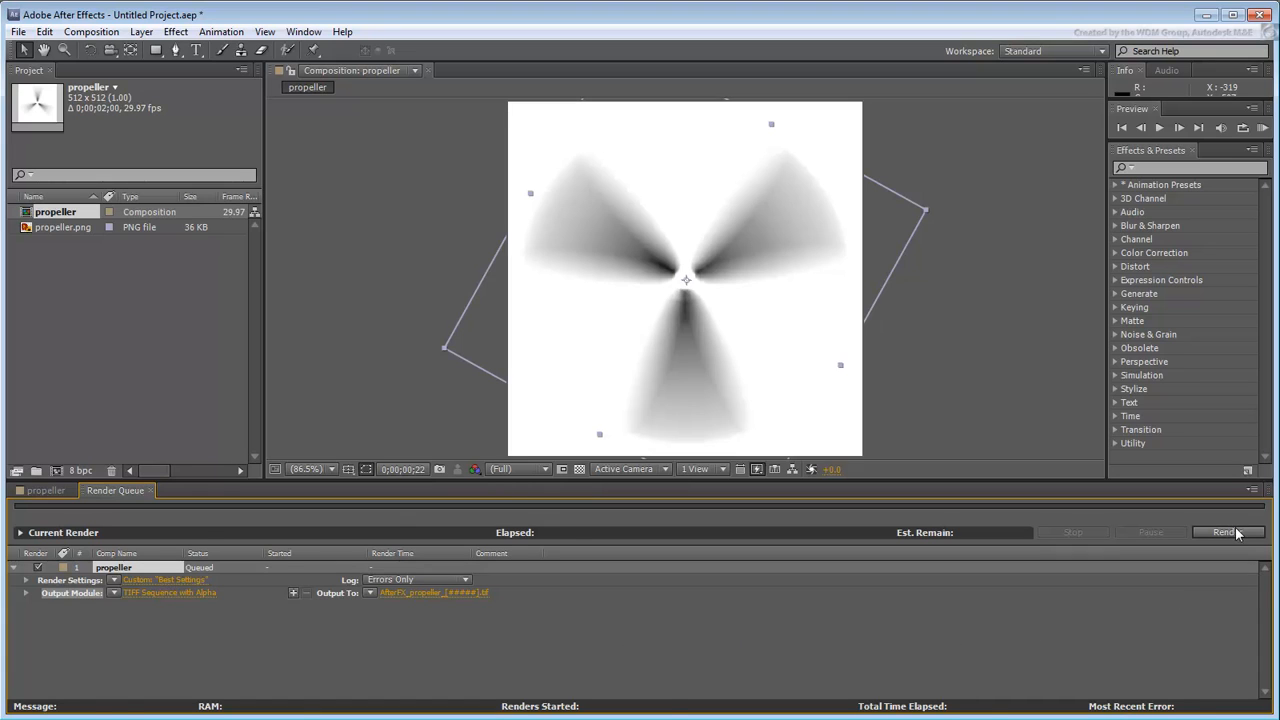
left_click(1227, 531)
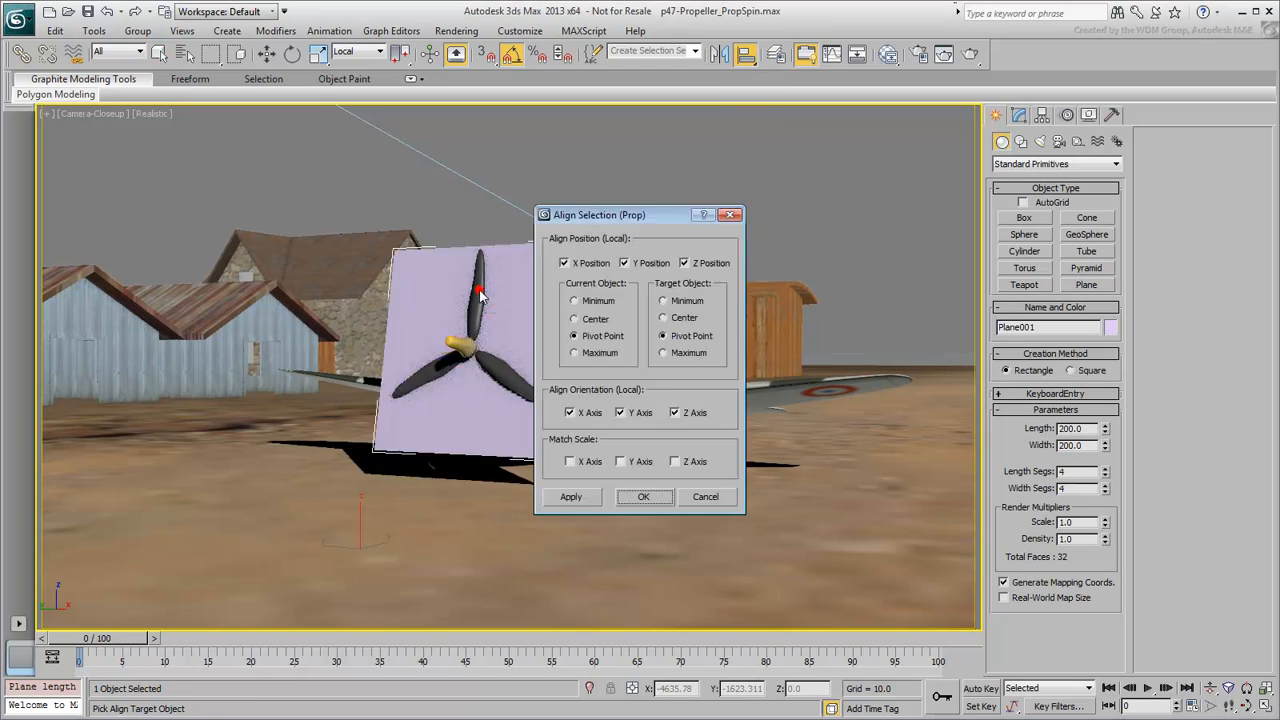
Step: Align the plane's X/Y/Z position and orientation to the propeller
left_click(643, 496)
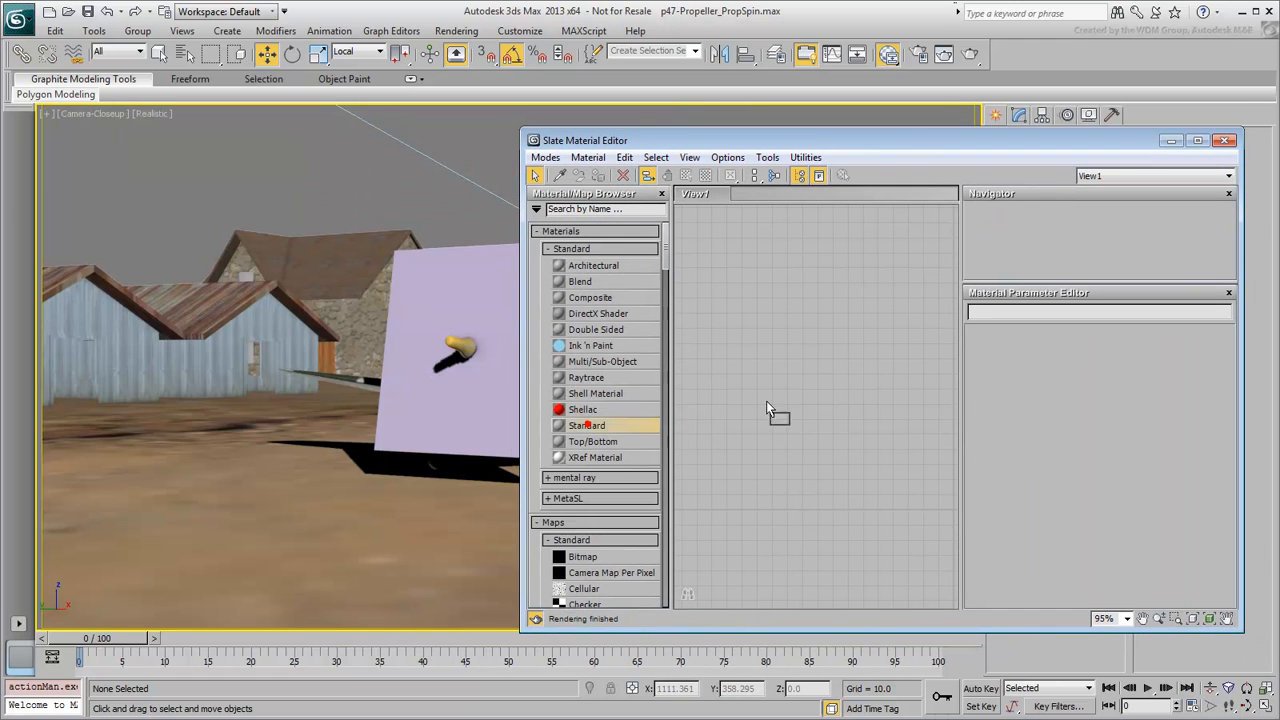
Step: Make a 2-sided Standard material using the AfterFX_propeller frame sequence as an opacity bitmap
double_click(586, 425)
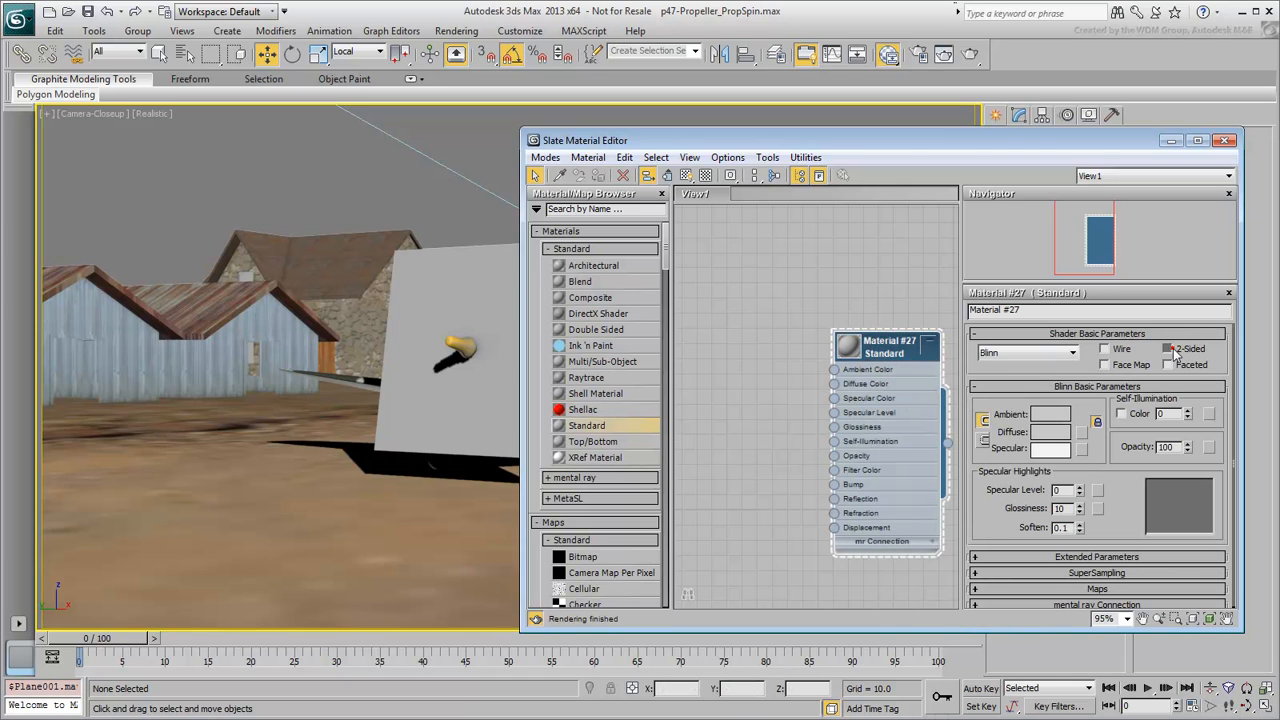
left_click(1050, 431)
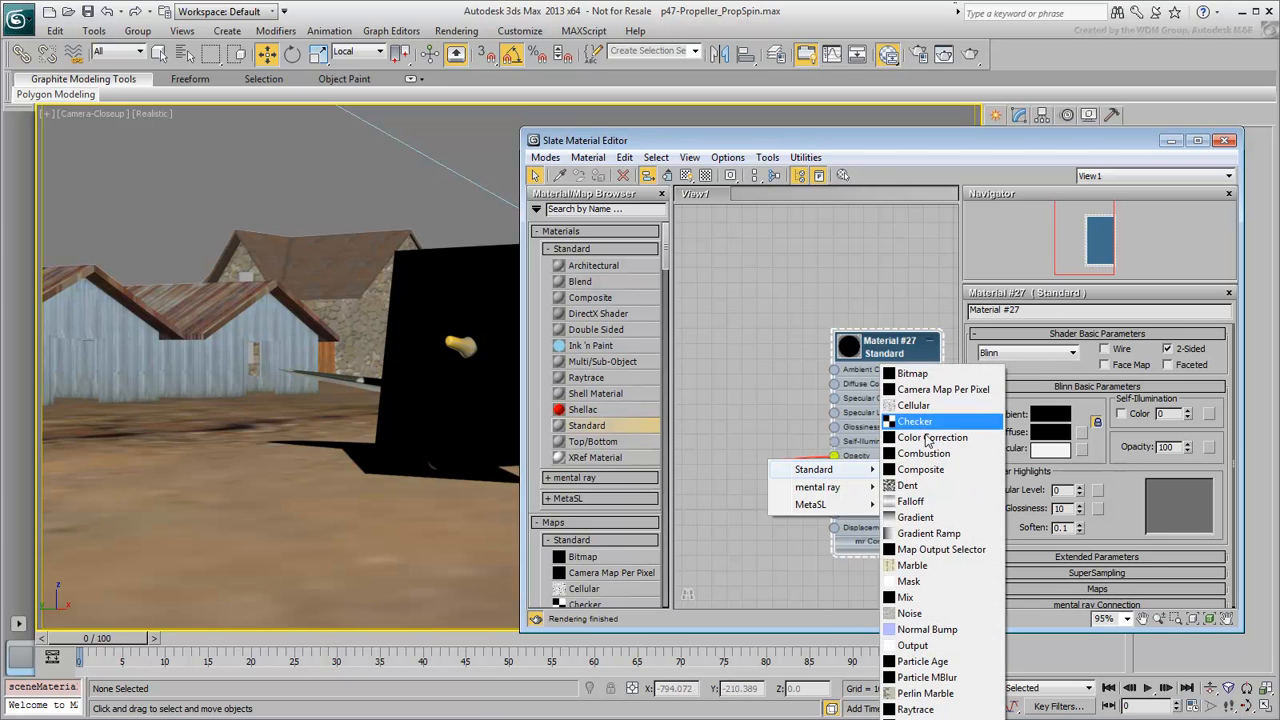
left_click(912, 373)
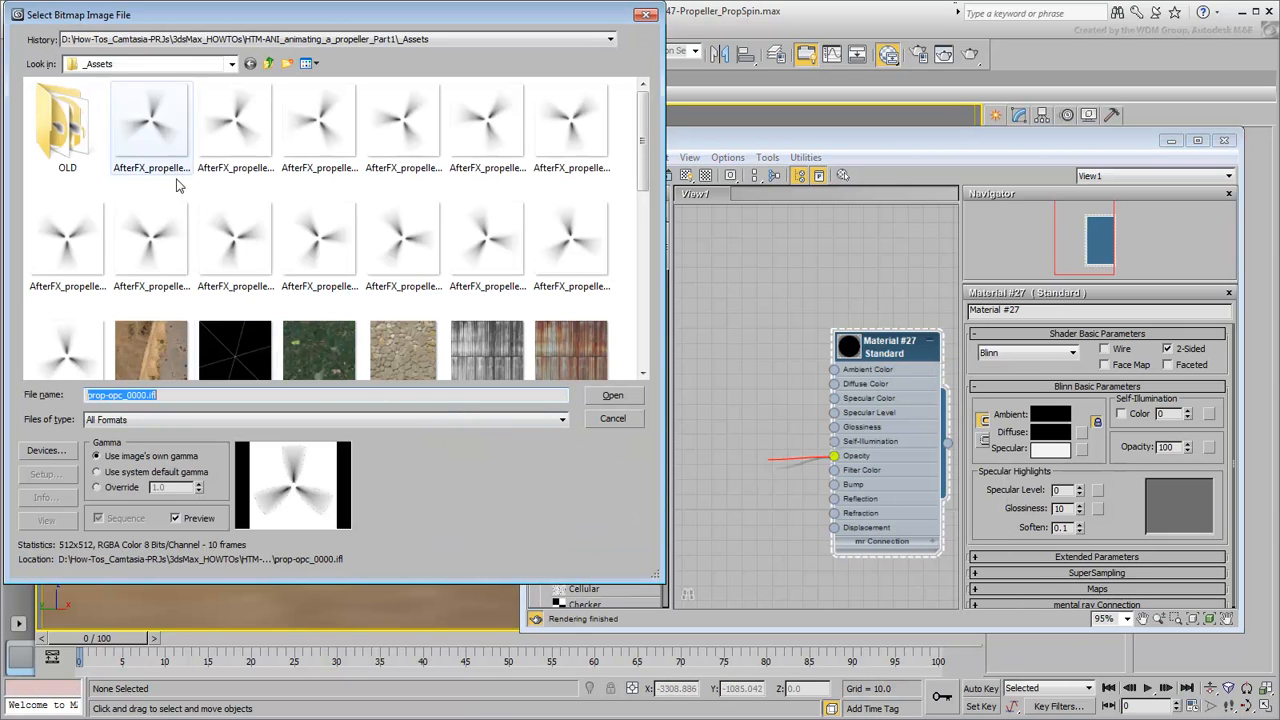
left_click(150, 115)
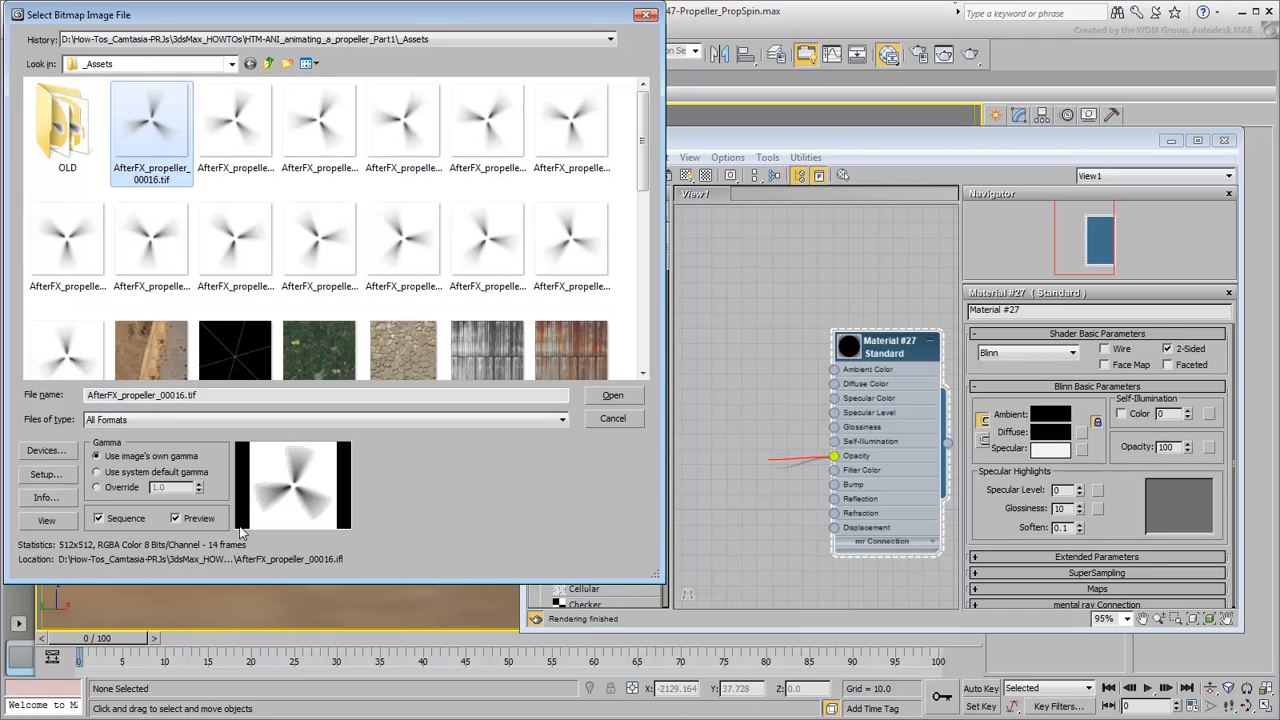
left_click(613, 394)
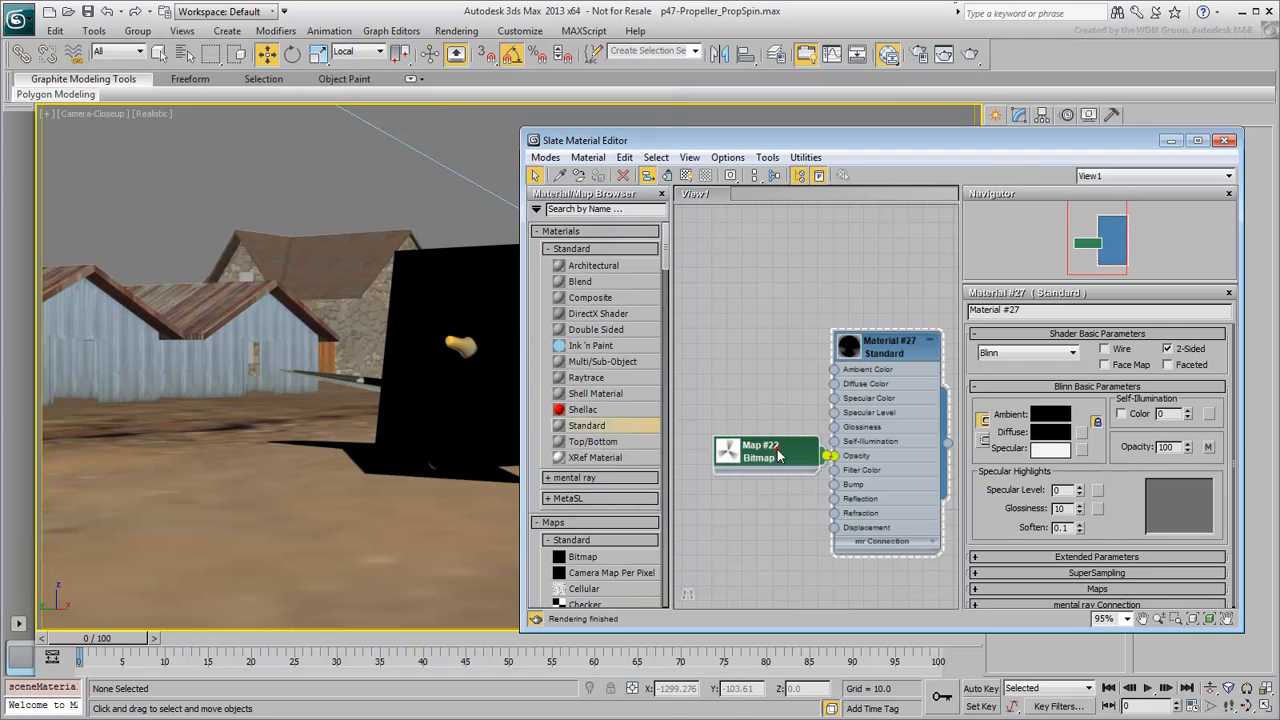
left_click(760, 450)
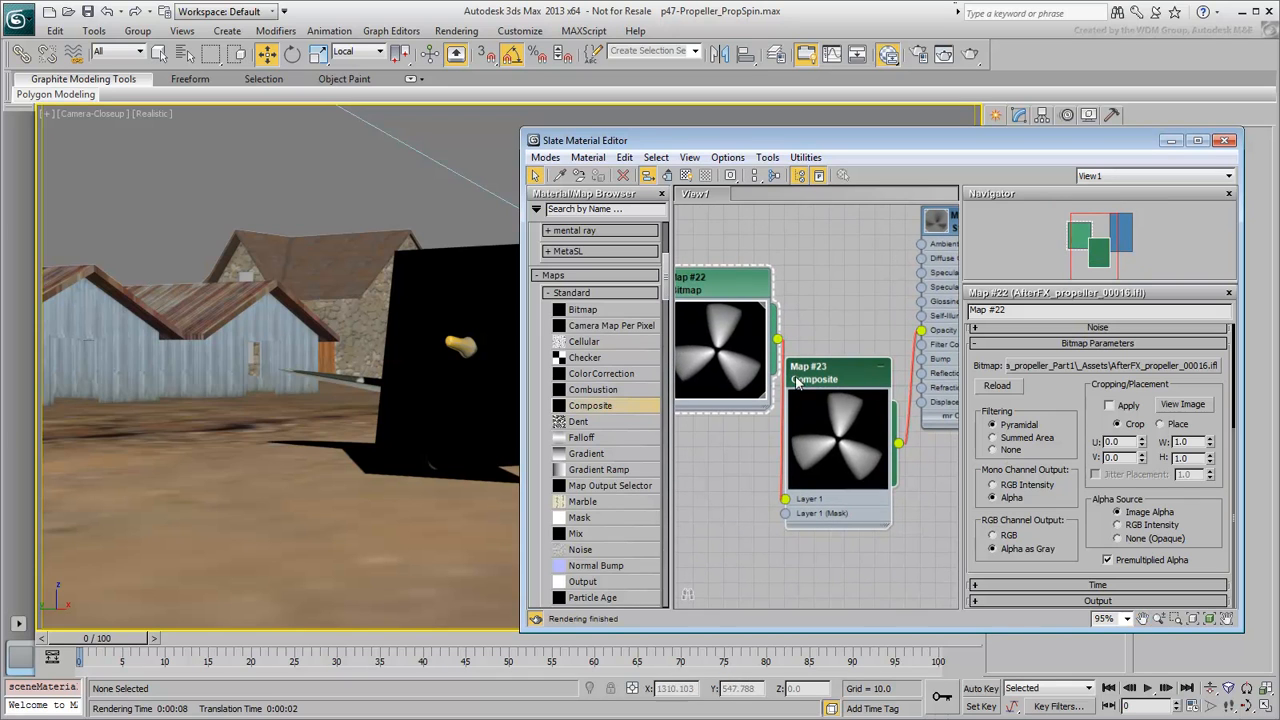
Step: Select the Composite map and display its layer settings
left_click(815, 372)
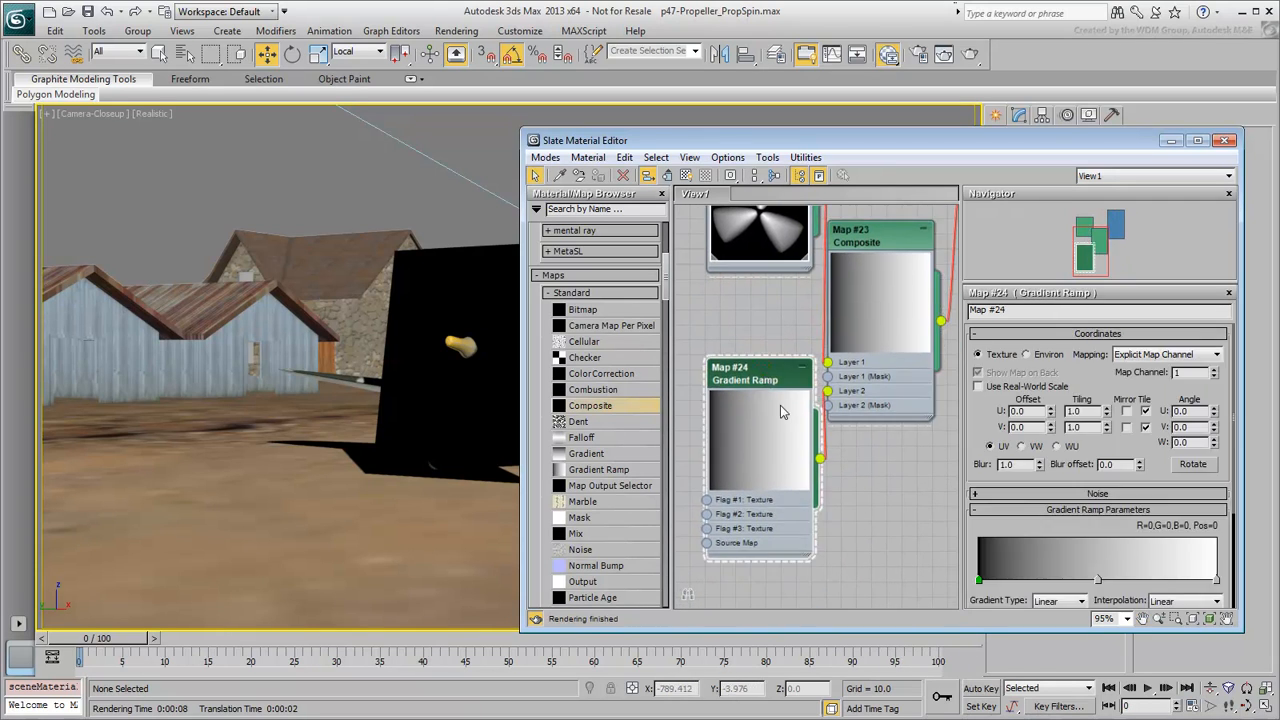
left_click(1058, 456)
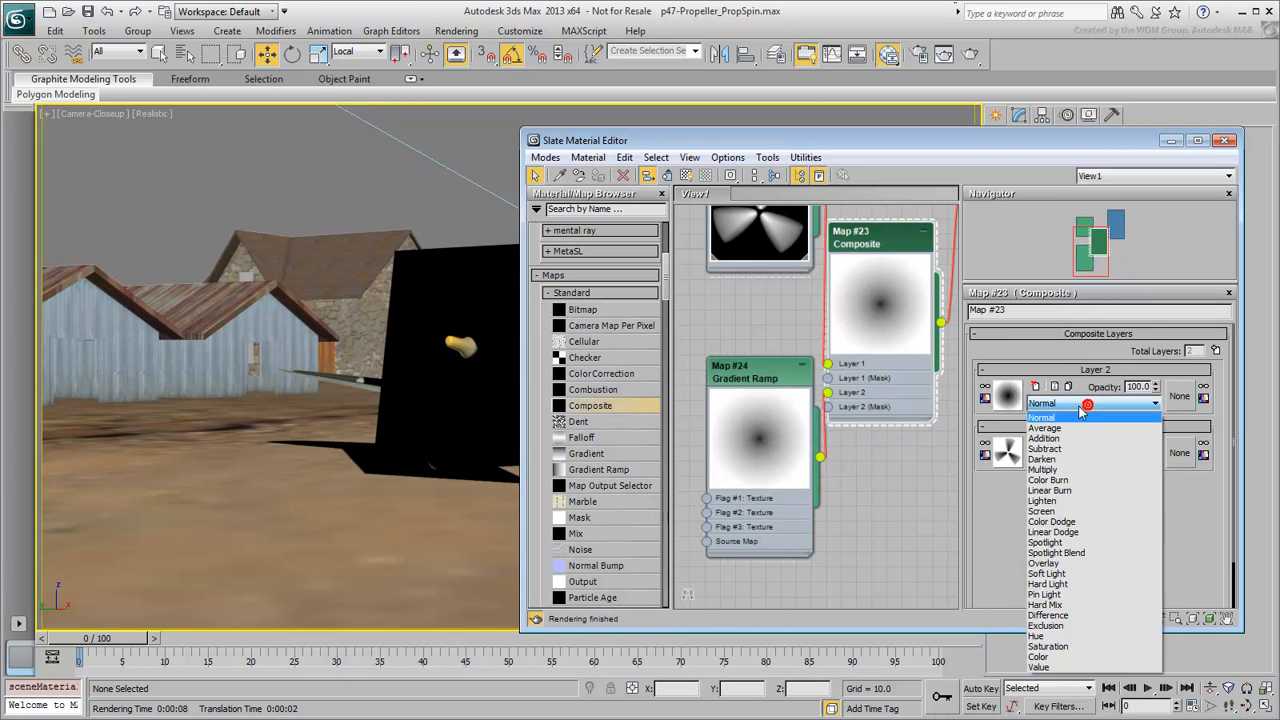
Step: Set the gradient layer's blend mode and drag the ramp flags to darken the outer rim
left_click(757, 373)
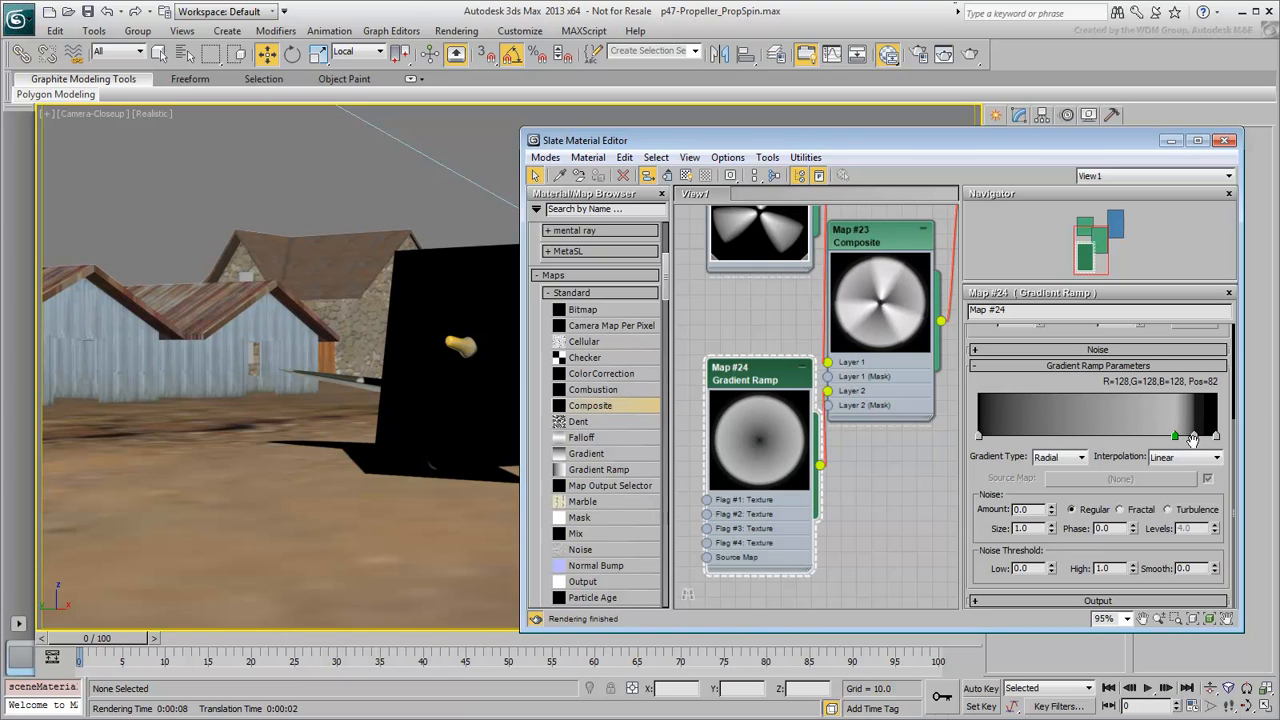
left_click_drag(1175, 435, 1205, 435)
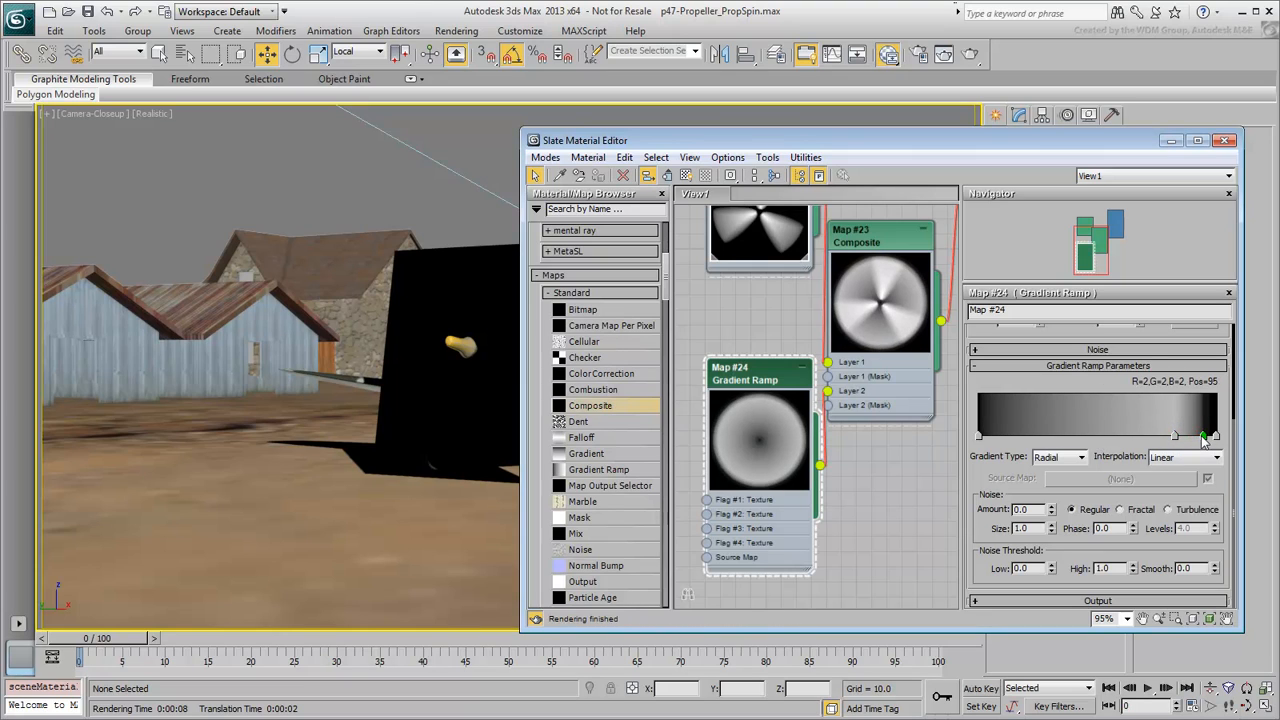
left_click_drag(1205, 434, 1178, 434)
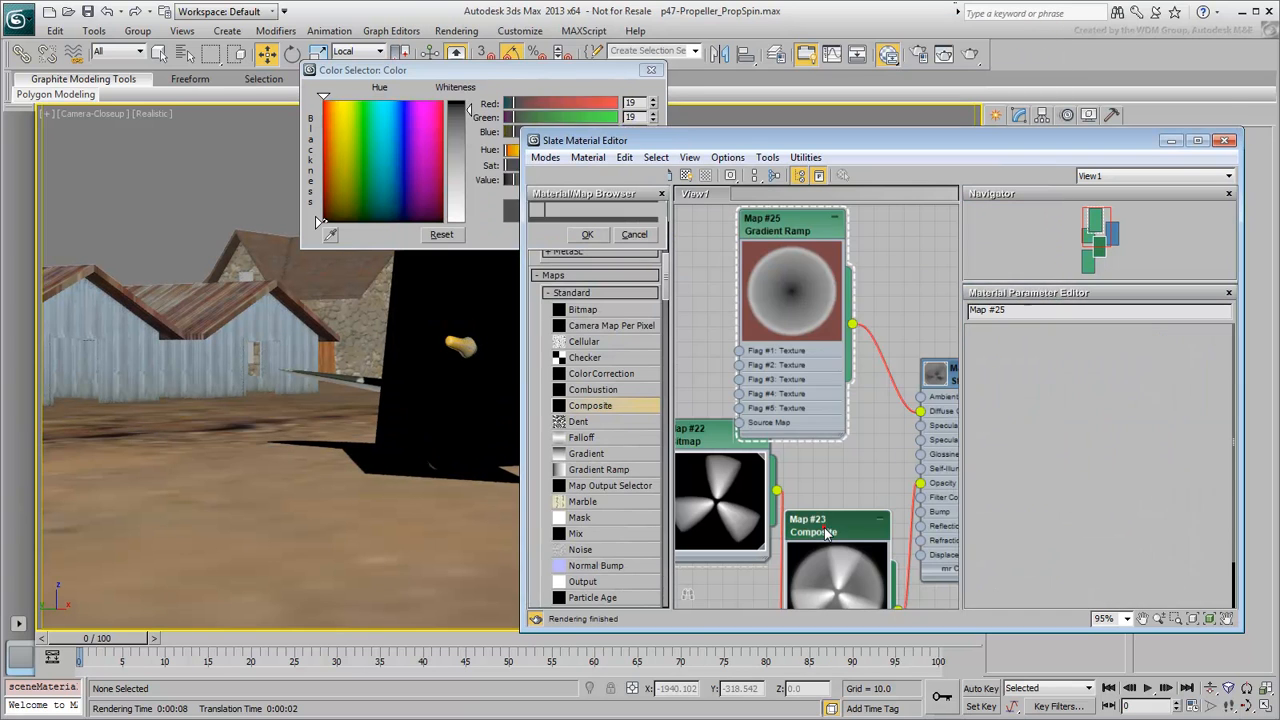
Step: Confirm the diffuse ramp colour, then nudge Map #24's inner opacity flag slightly outward
left_click(634, 234)
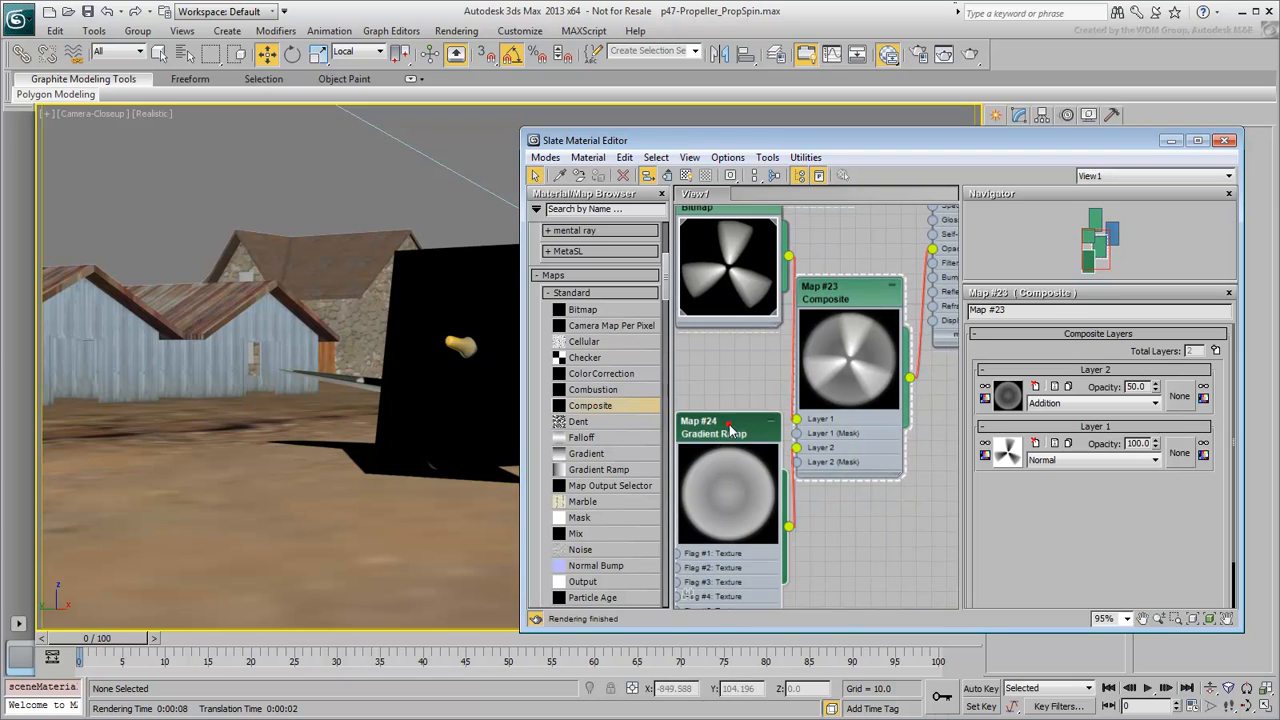
left_click(705, 428)
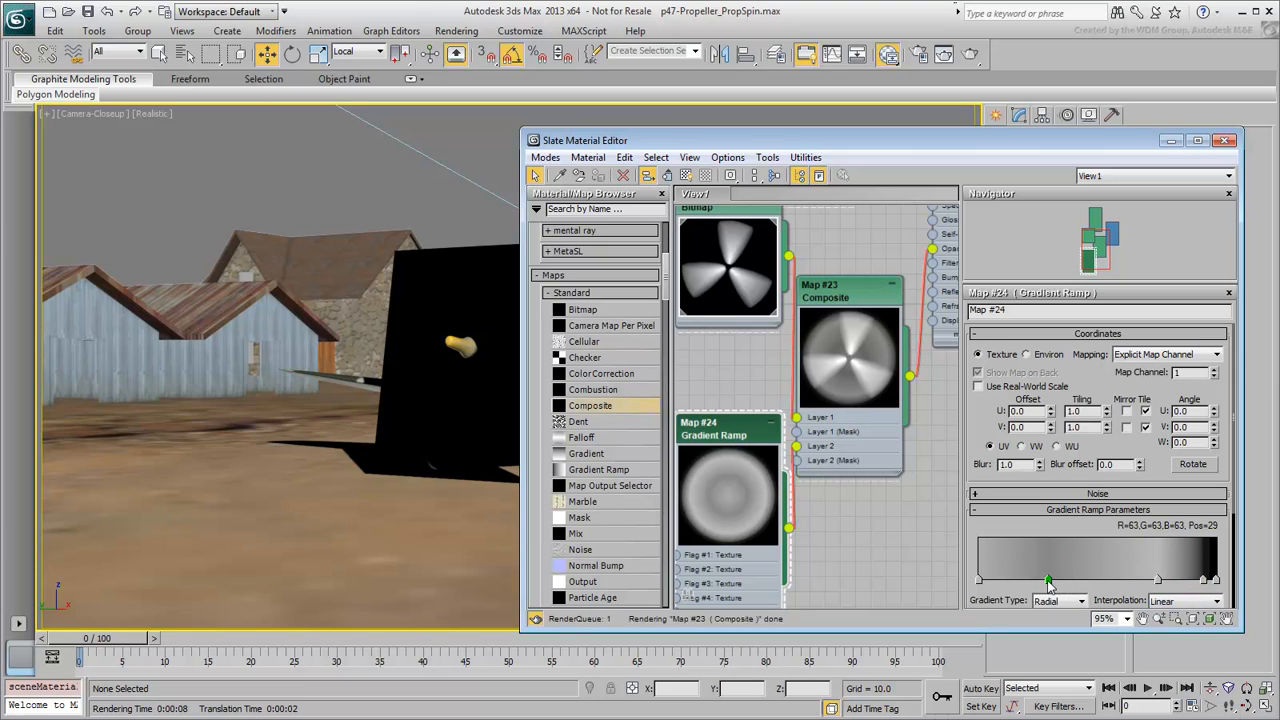
left_click_drag(1048, 580, 1060, 580)
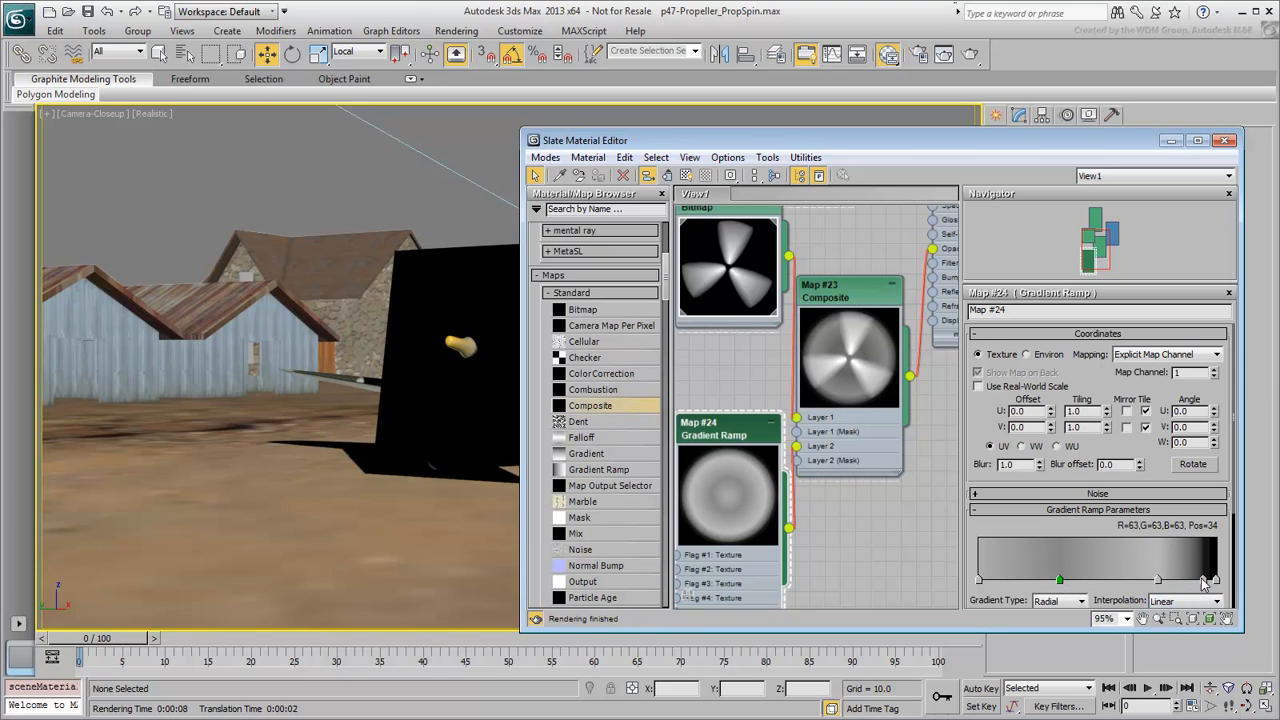